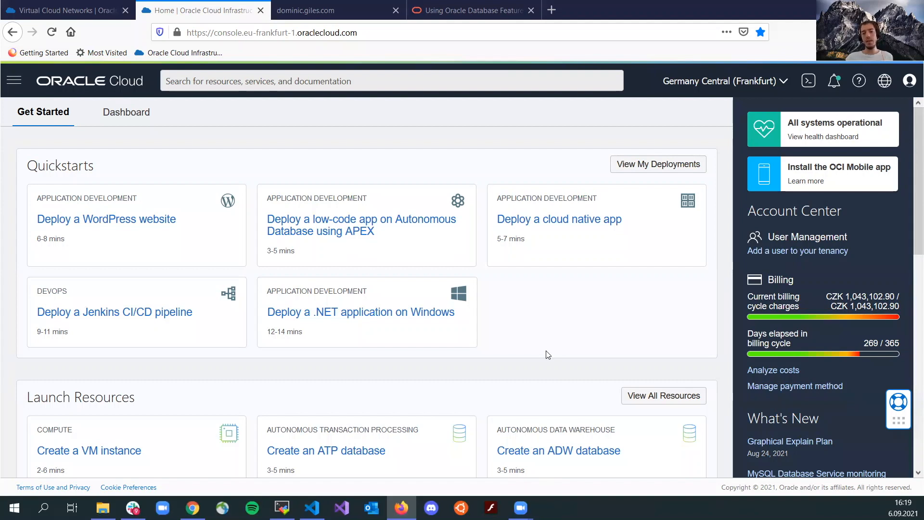
Browse the SwingBench author's site: installation, command line options and scenarios pages, then return to Oracle Cloud.
left_click(318, 10)
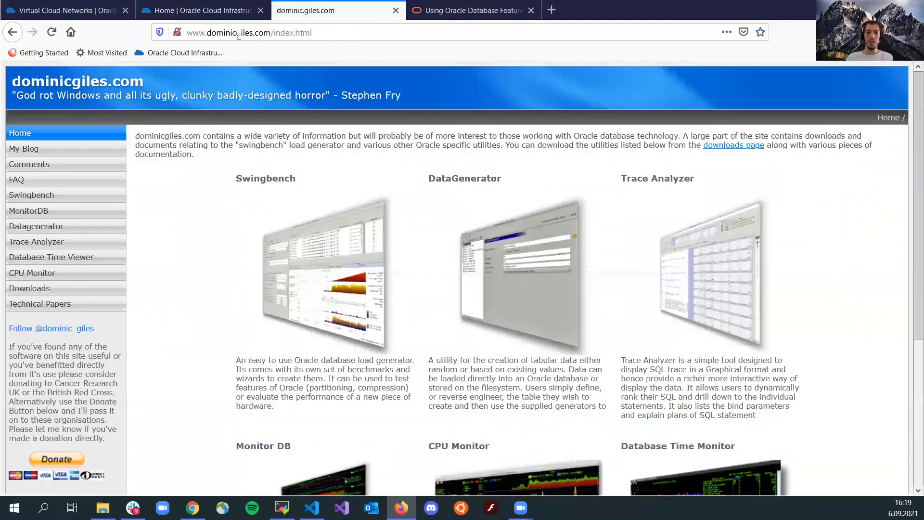
left_click(31, 195)
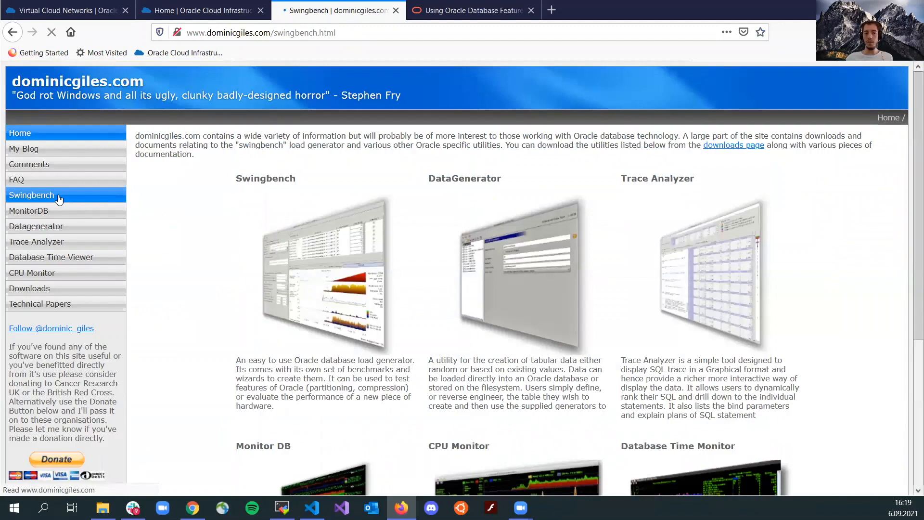
left_click(43, 210)
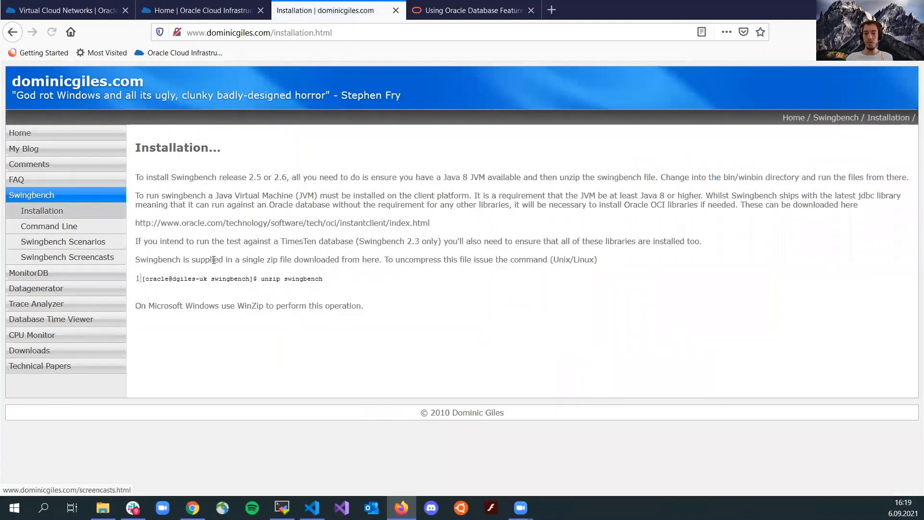
left_click(49, 225)
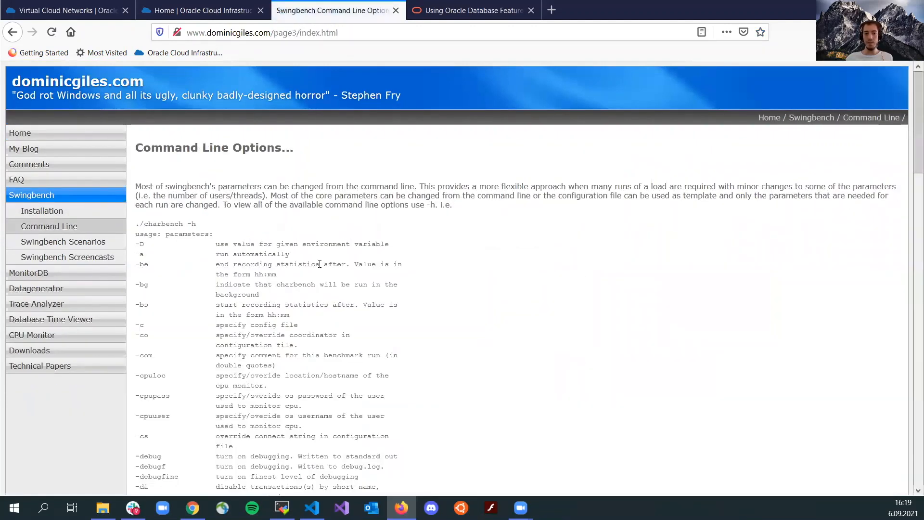
left_click(62, 241)
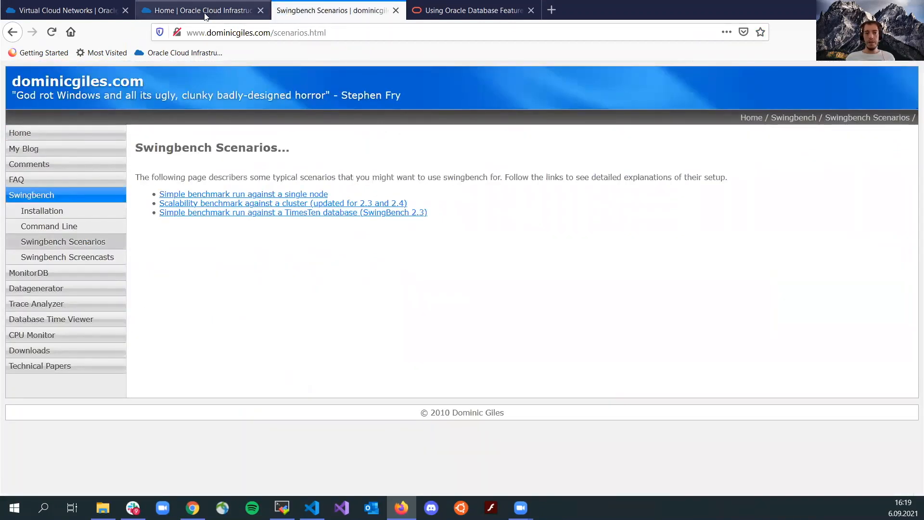
left_click(201, 10)
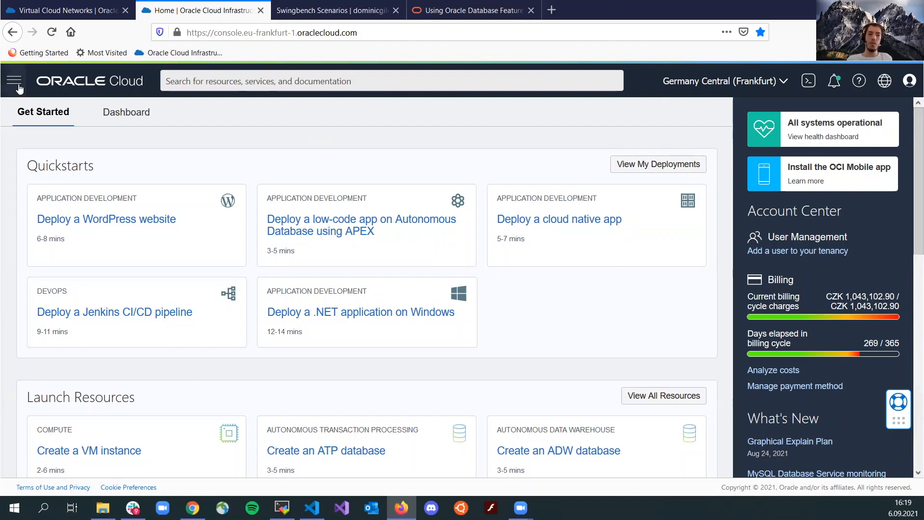
Navigate to Oracle Database > Autonomous Database and open the SwingDB details page.
left_click(13, 81)
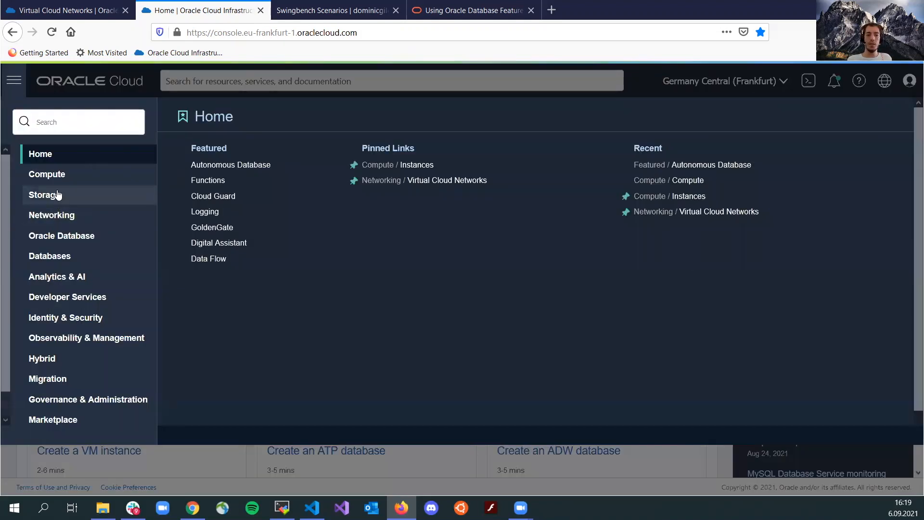
left_click(416, 164)
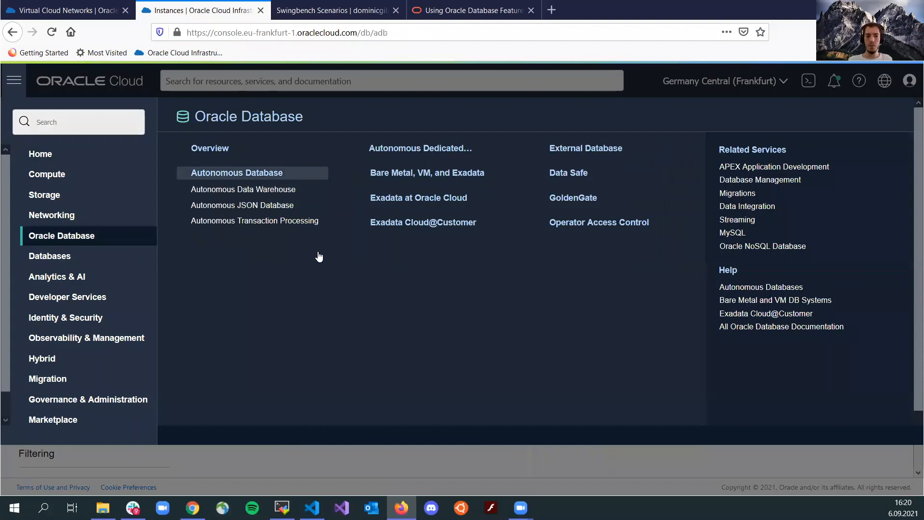
left_click(236, 172)
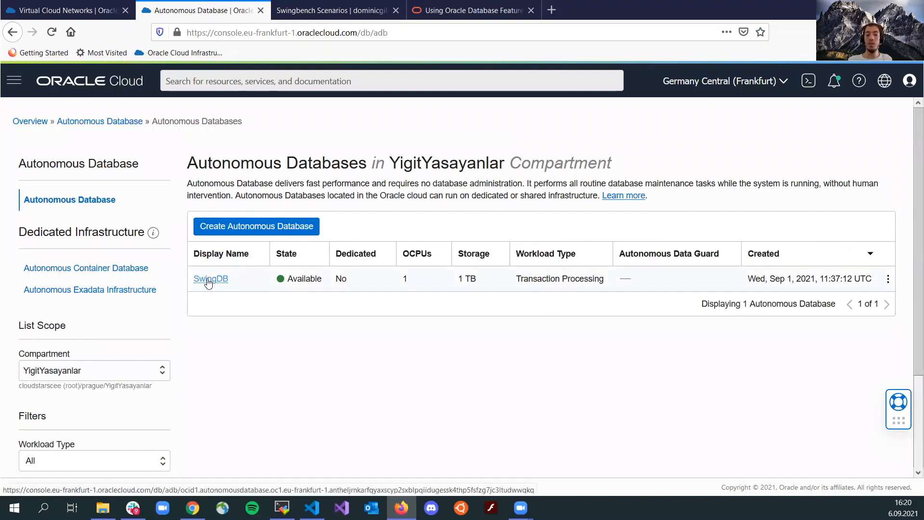
left_click(210, 278)
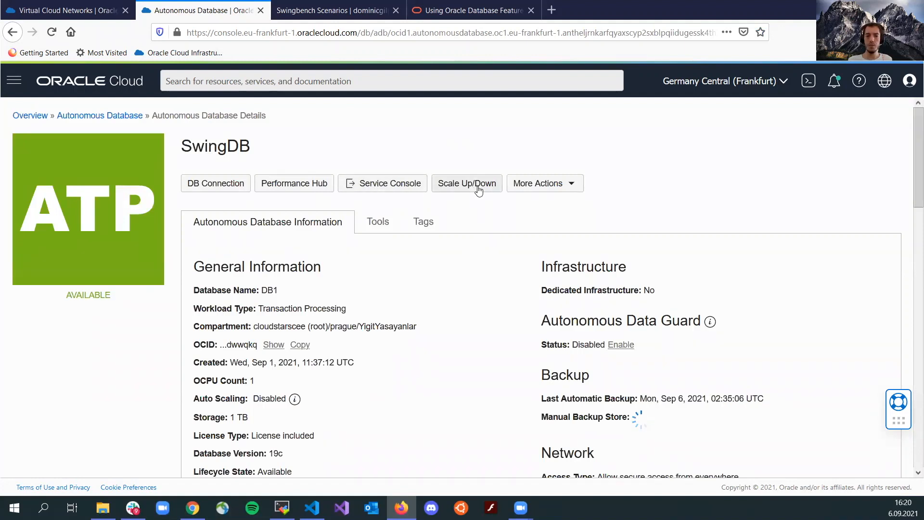
left_click(466, 183)
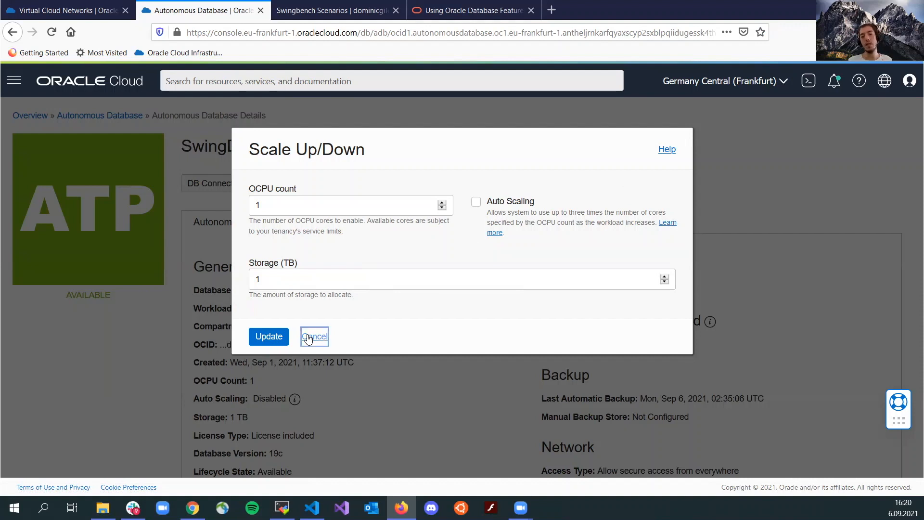
left_click(315, 336)
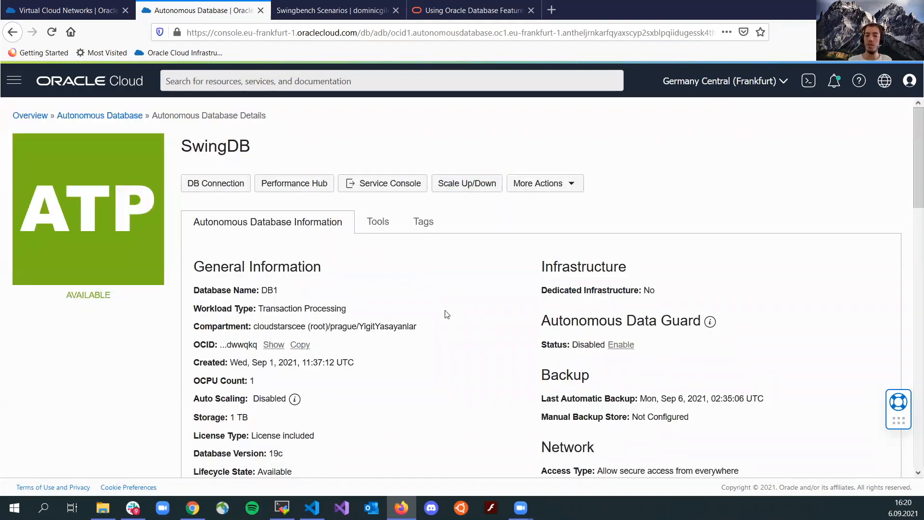
mouse_move(412, 306)
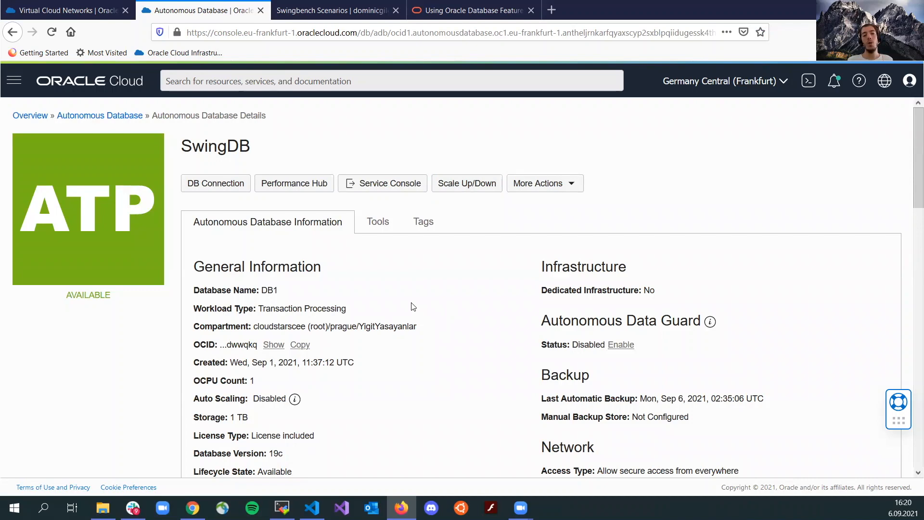
mouse_move(410, 303)
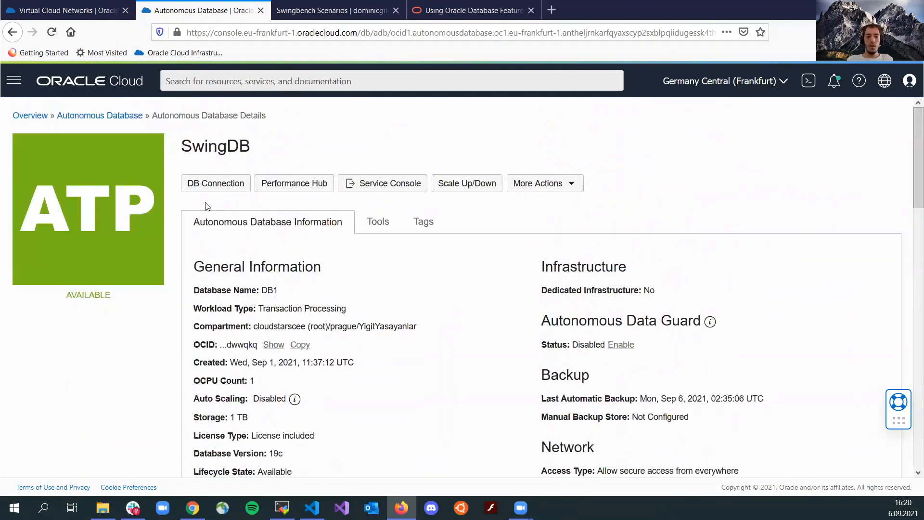
mouse_move(362, 304)
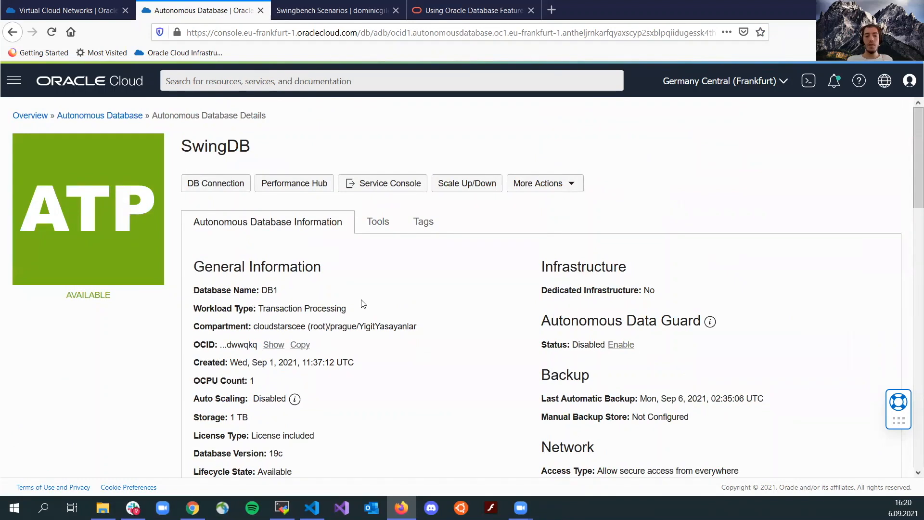
mouse_move(215, 183)
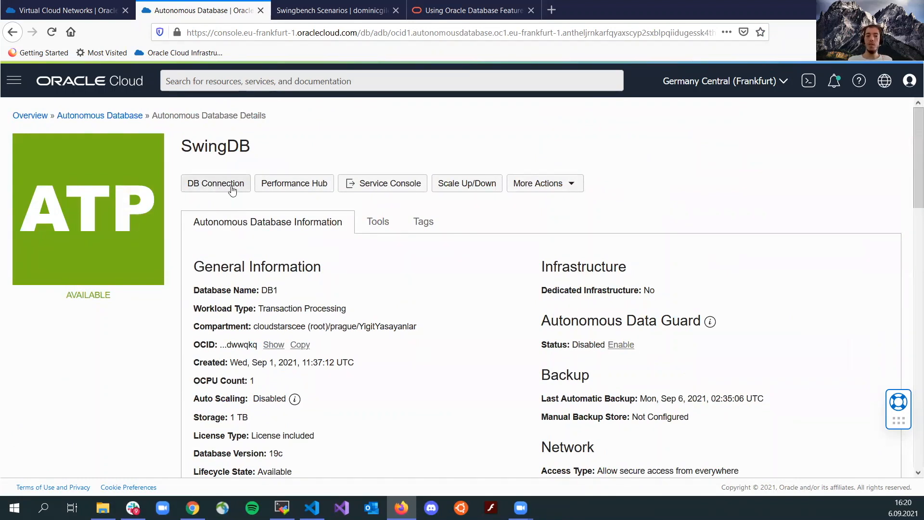
mouse_move(226, 185)
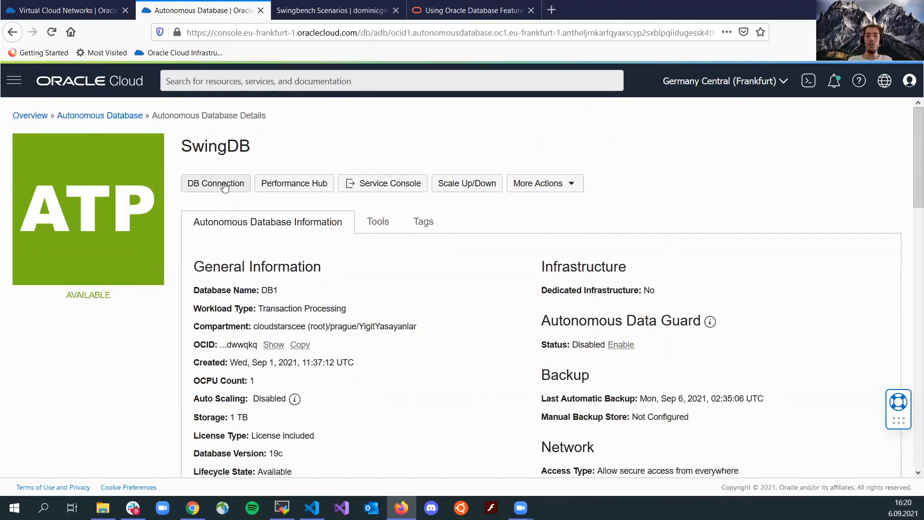
left_click(215, 183)
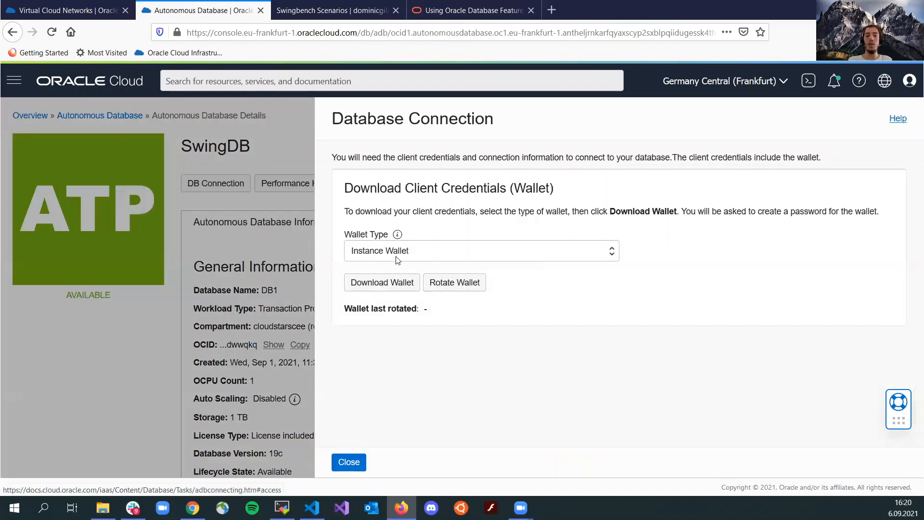
mouse_move(349, 451)
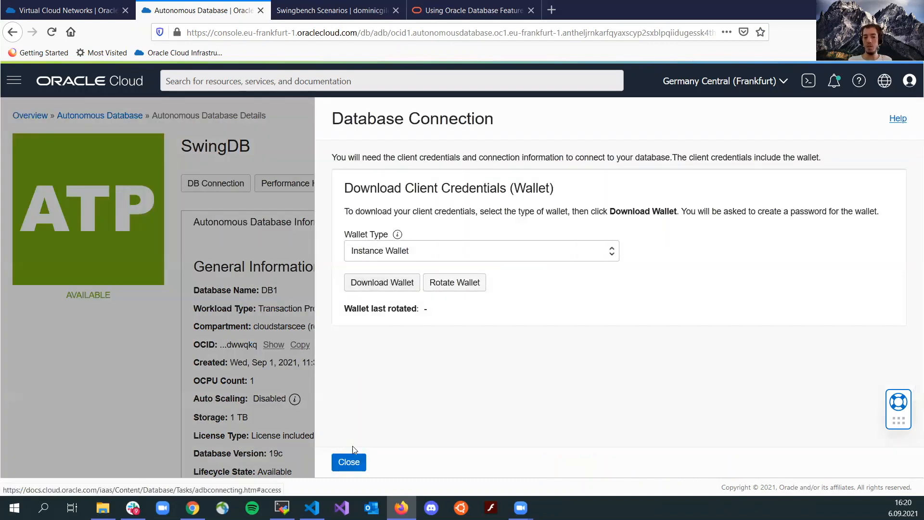
left_click(381, 282)
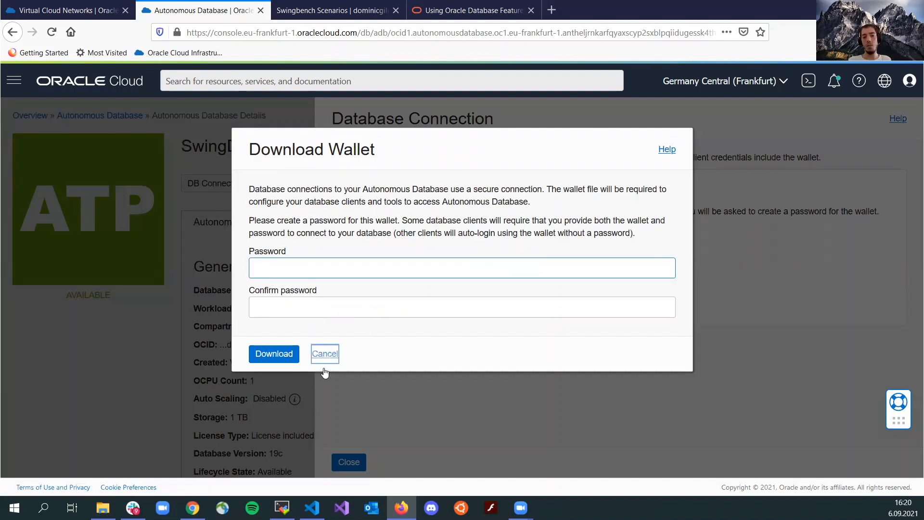
left_click(324, 354)
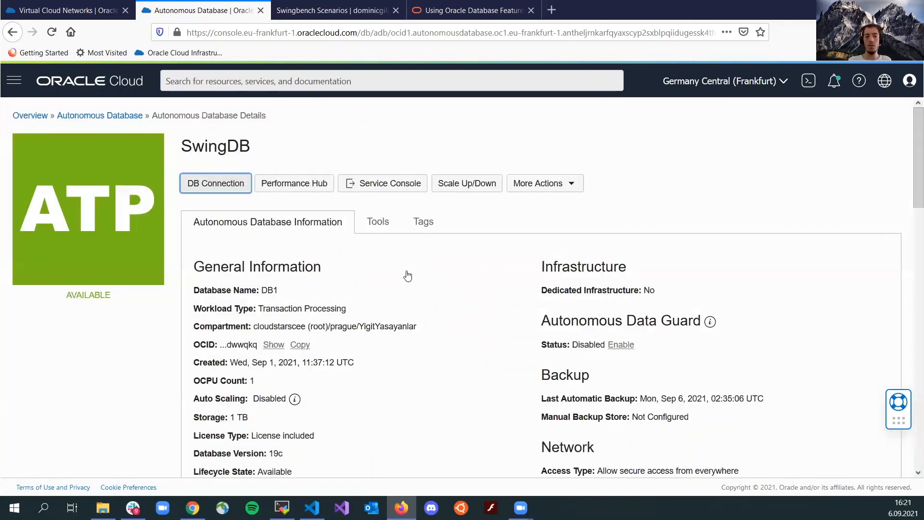
mouse_move(119, 138)
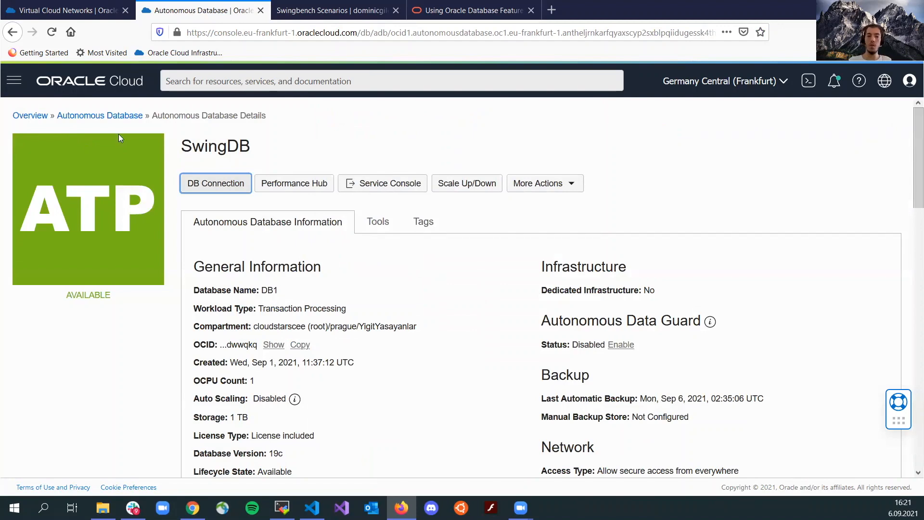
left_click(13, 81)
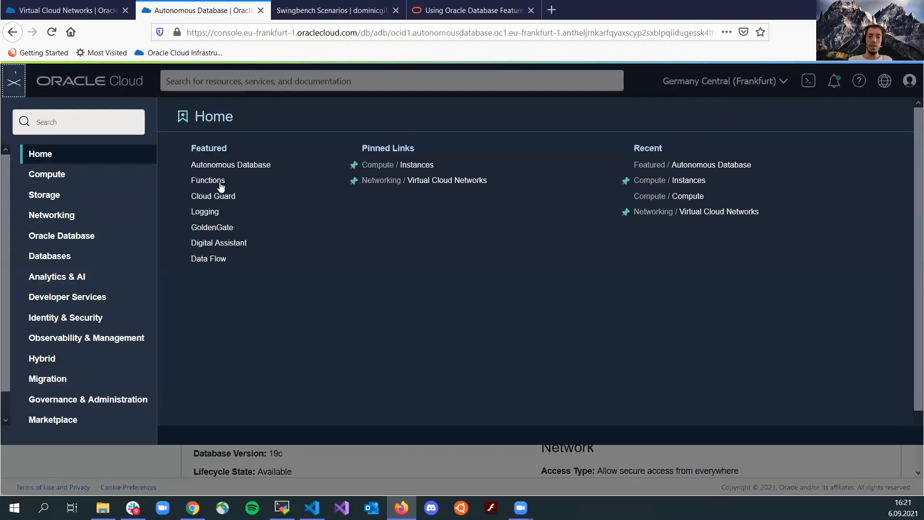
left_click(13, 81)
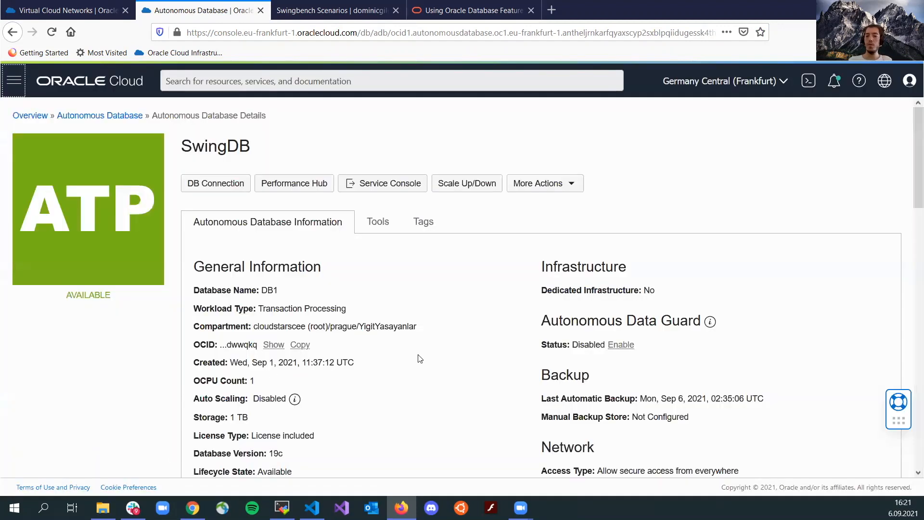
mouse_move(424, 294)
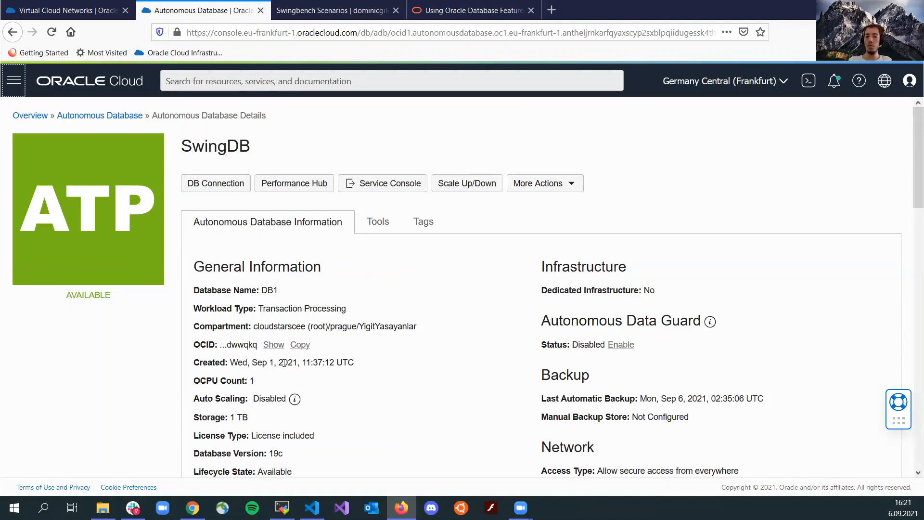
triple_click(221, 380)
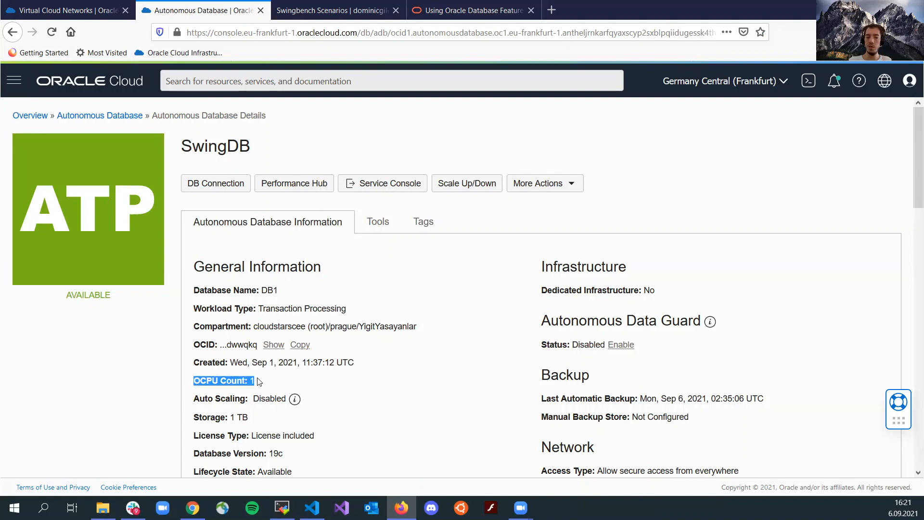
scroll("down", 3)
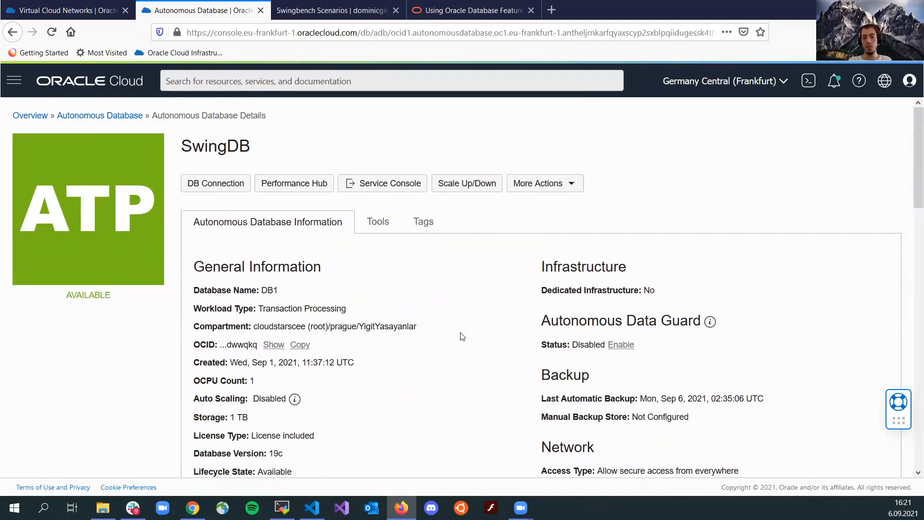
left_click(281, 507)
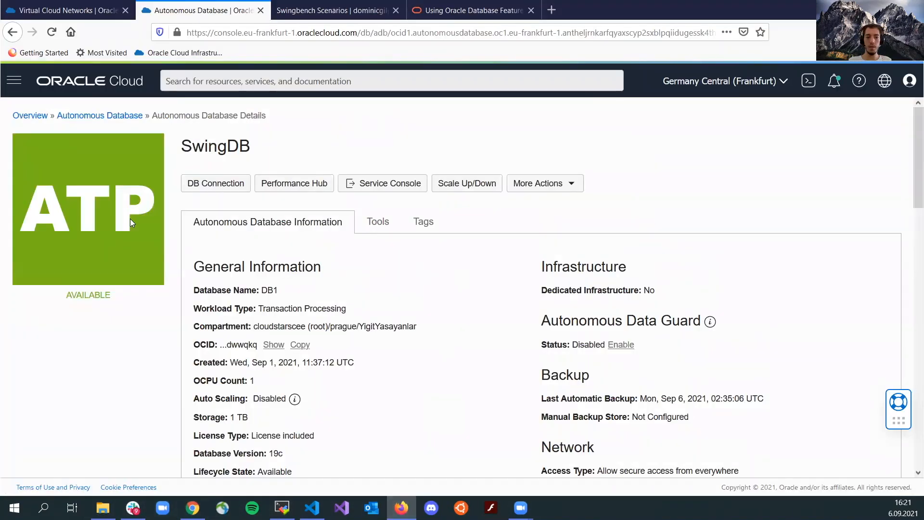
Go to Compute > Instances and grab SwingTest's public IP 130.61.148.222.
left_click(13, 80)
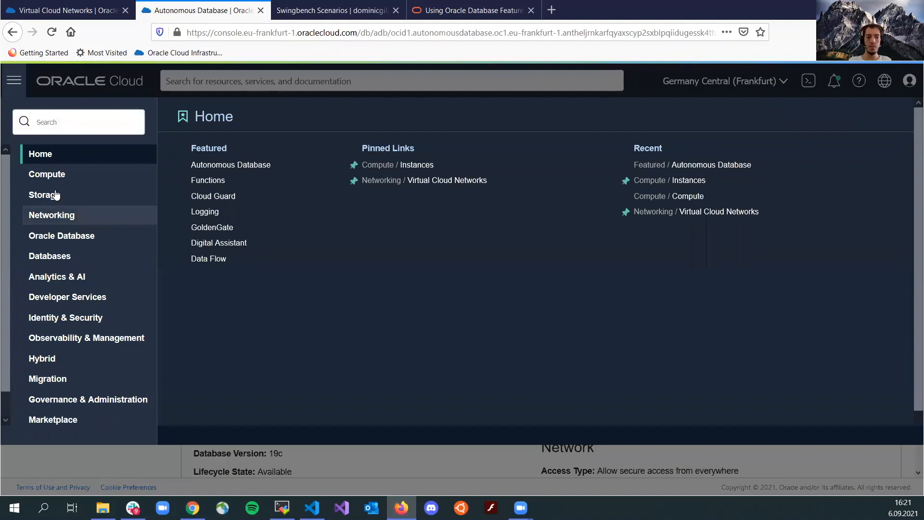
left_click(44, 195)
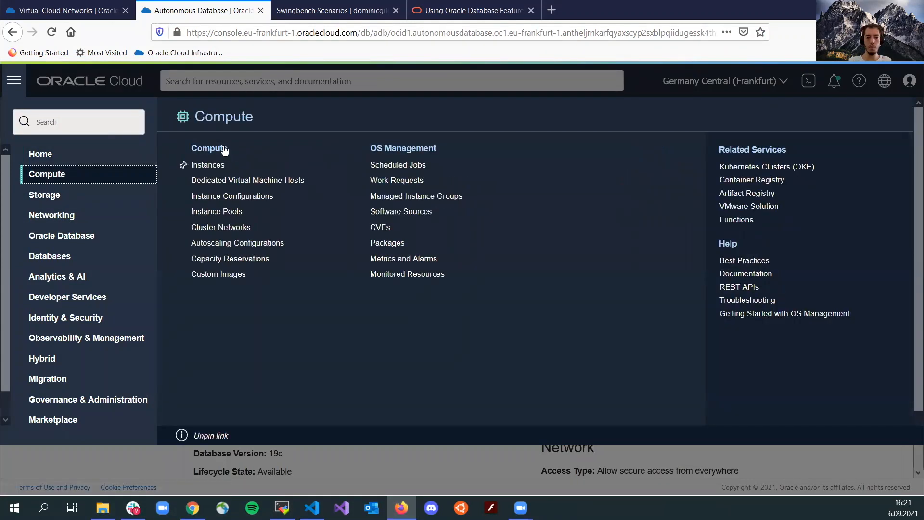
left_click(207, 165)
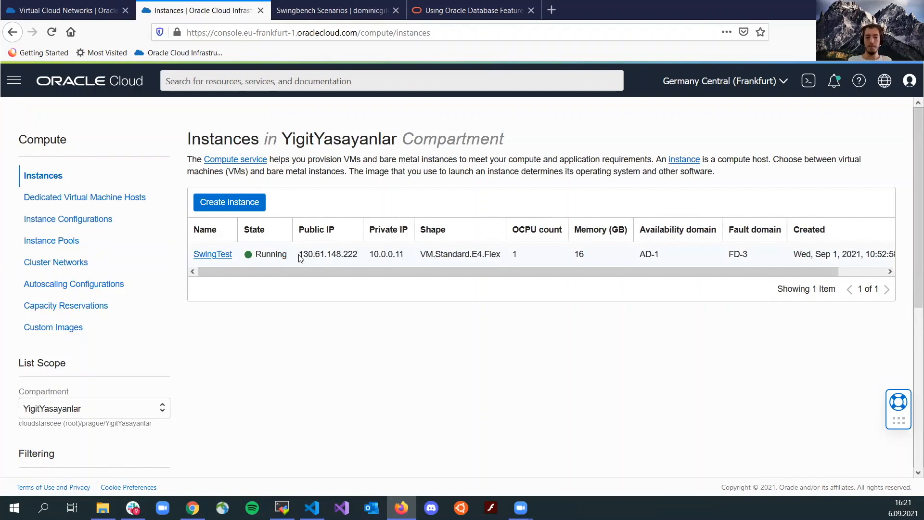
double_click(328, 254)
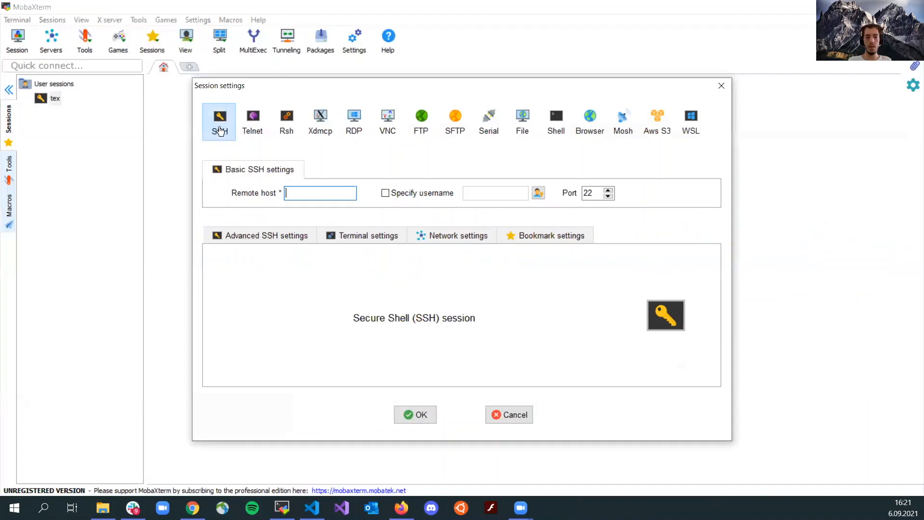
Set the SSH remote host to 130.61.148.222 with username opc.
type("130.61.148.222")
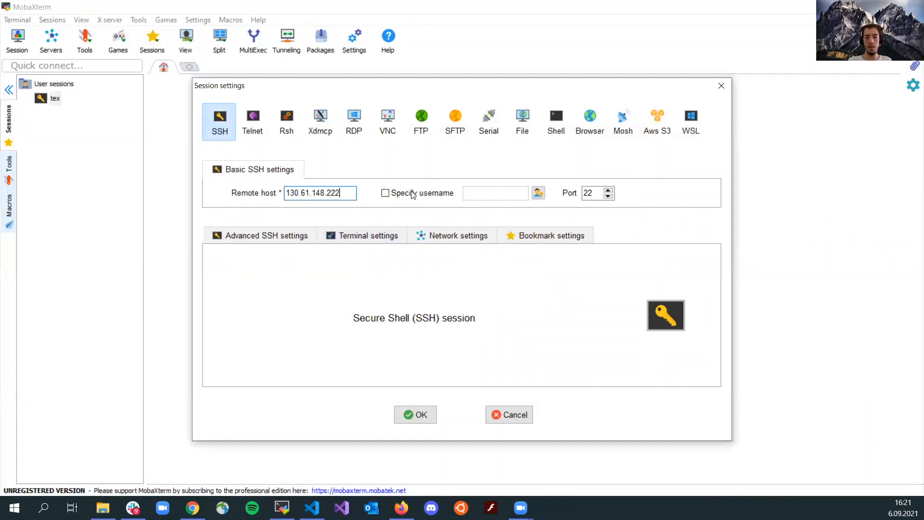
left_click(385, 194)
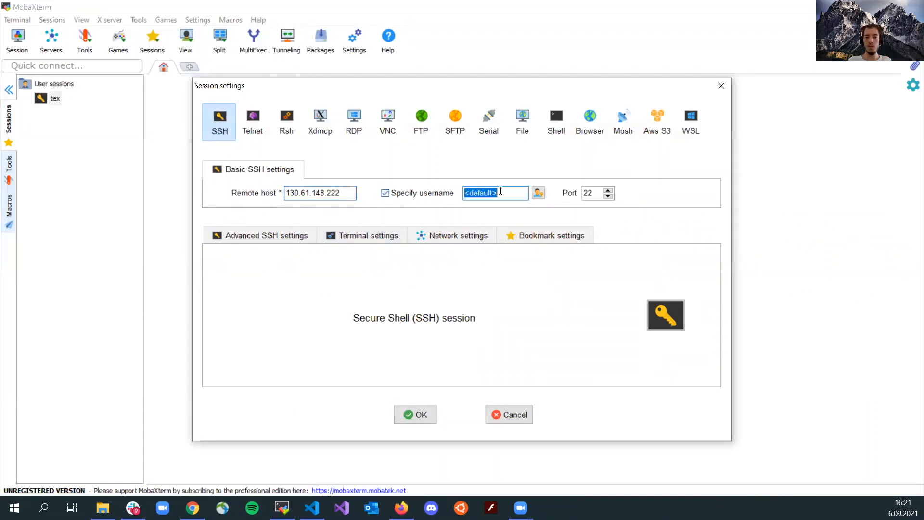
type("opc")
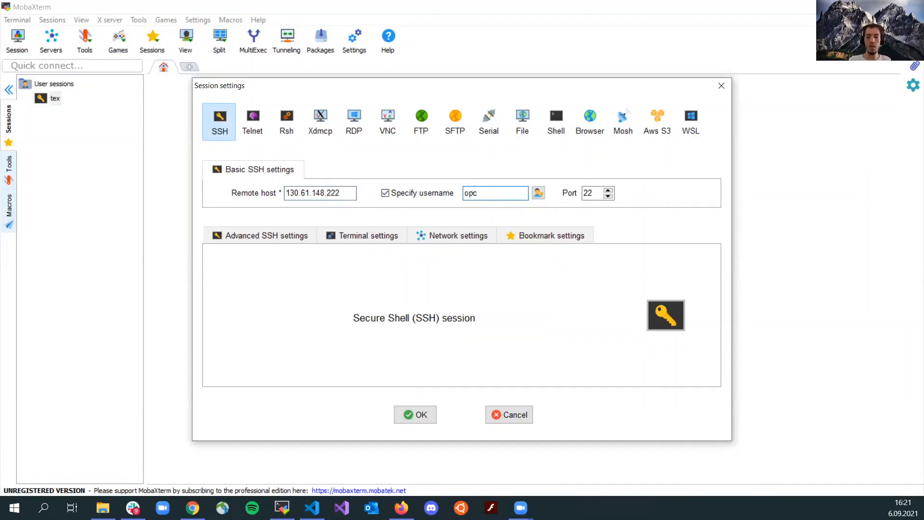
Authenticate with the dbkey private key under advanced SSH settings and start the session.
left_click(260, 236)
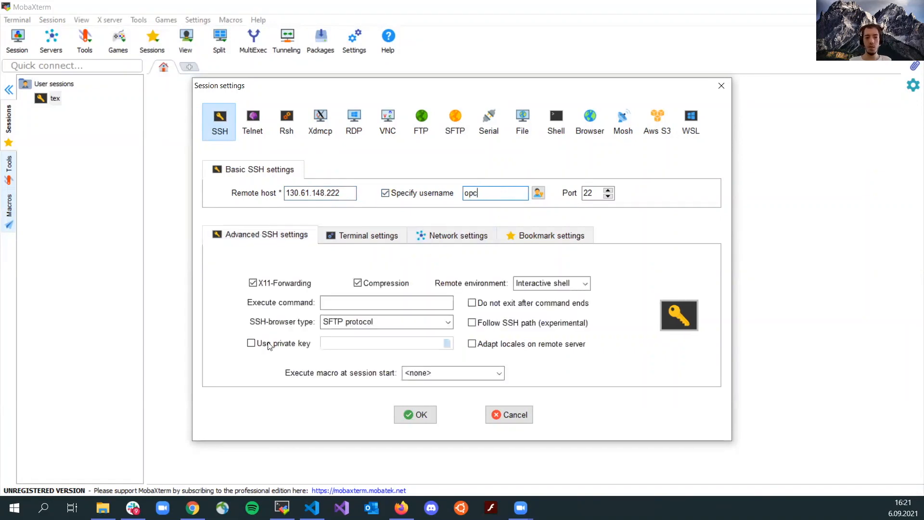
left_click(251, 343)
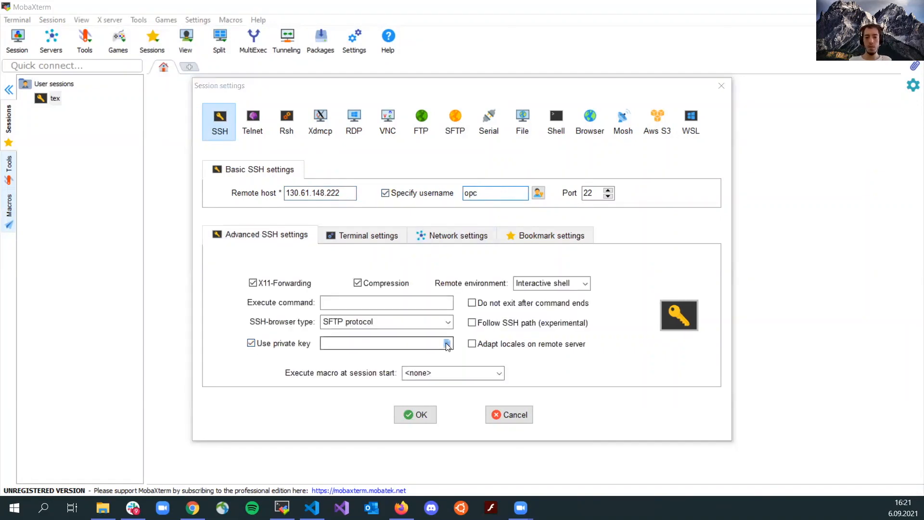
left_click(447, 343)
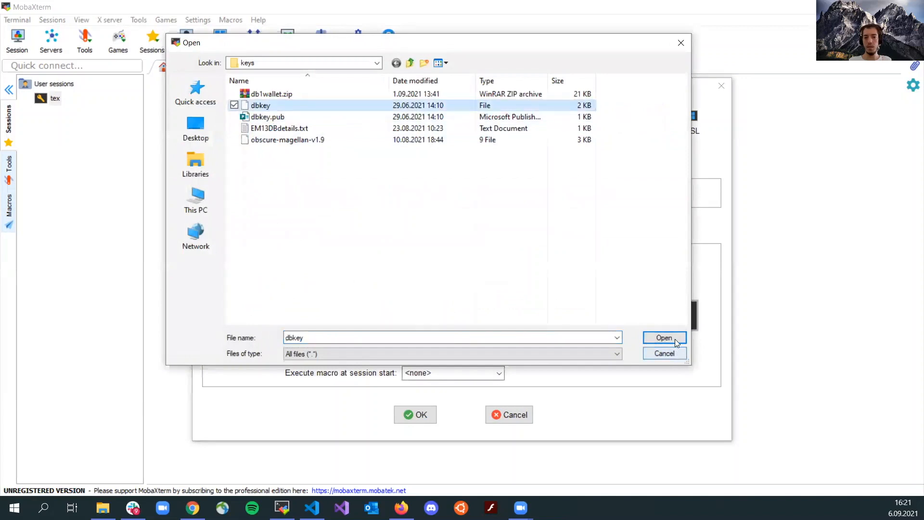
left_click(664, 337)
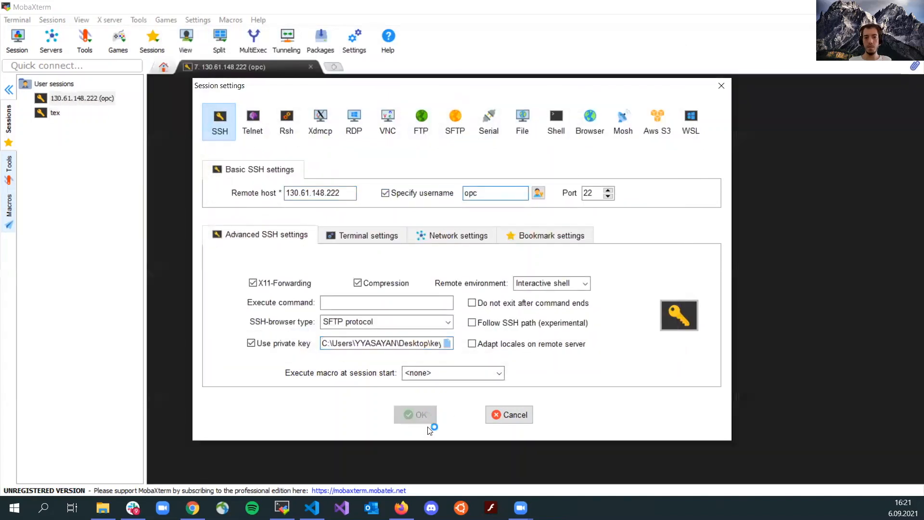
left_click(415, 414)
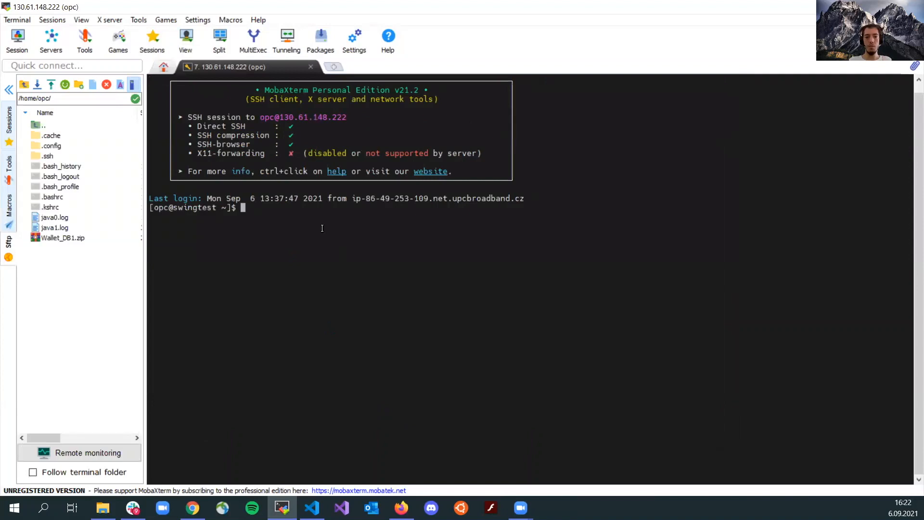
List the home directory and check the installed Java version, then switch to the setup notes.
type("130.61.148.222")
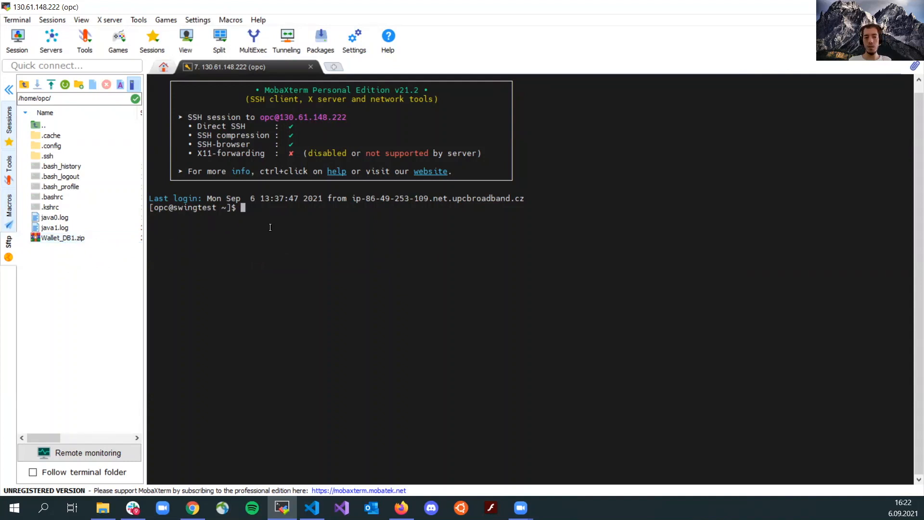
type("ls")
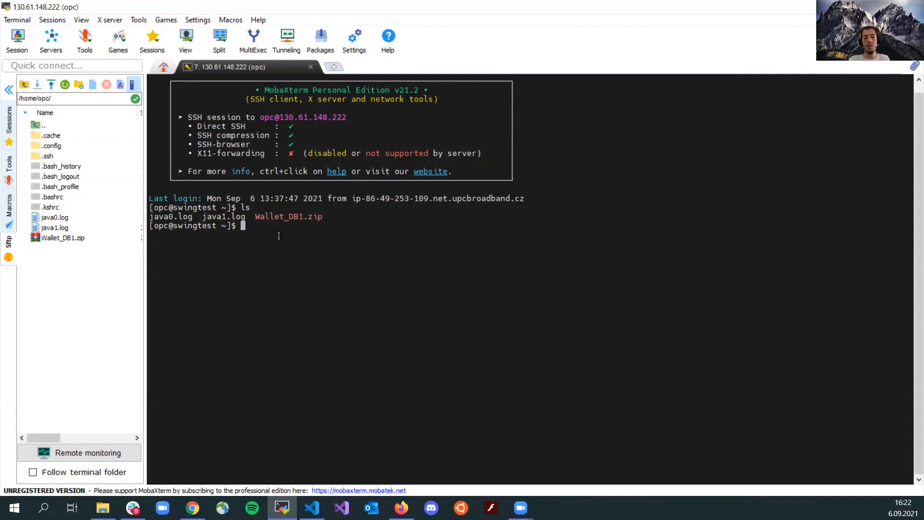
type("java -version")
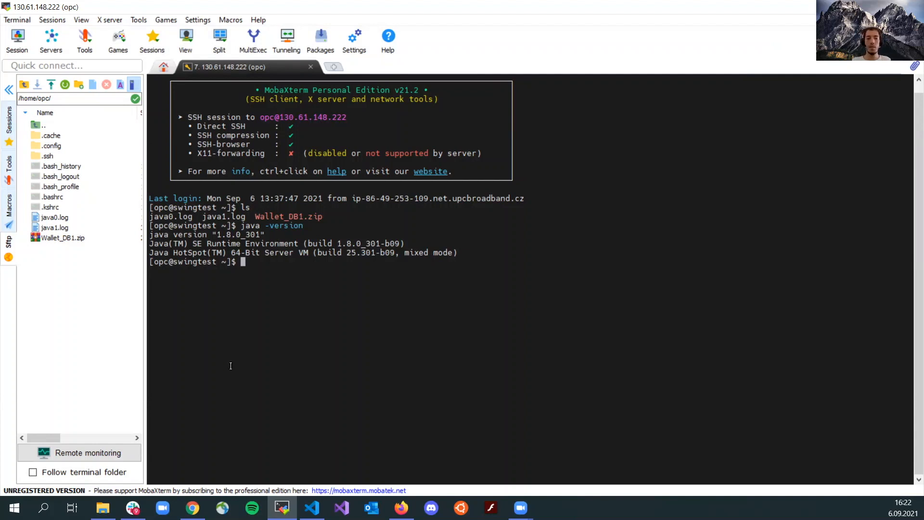
mouse_move(246, 334)
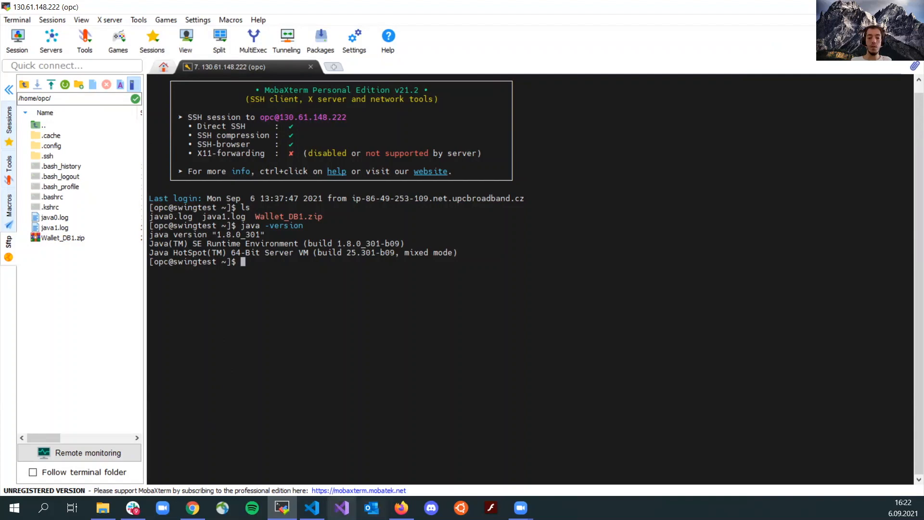
left_click(312, 508)
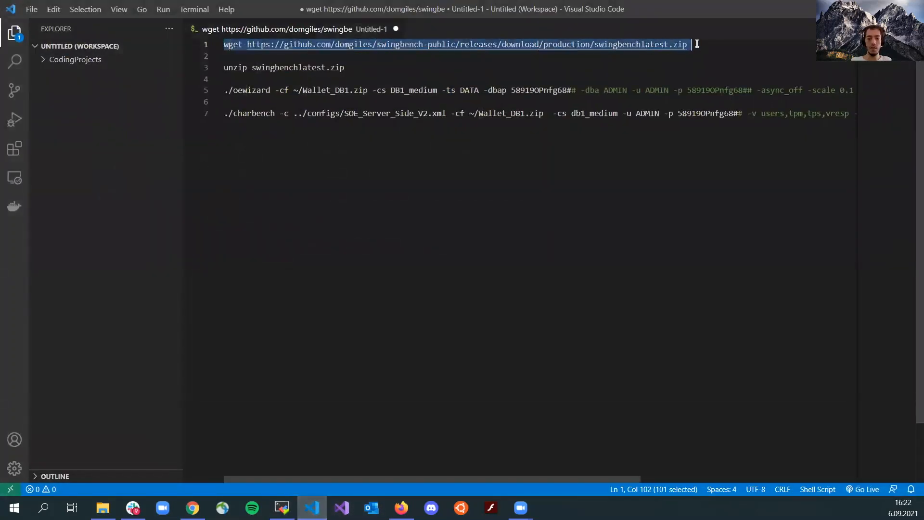
Download swingbenchlatest.zip from GitHub with wget, verify with ls and begin unzipping it.
left_click(281, 507)
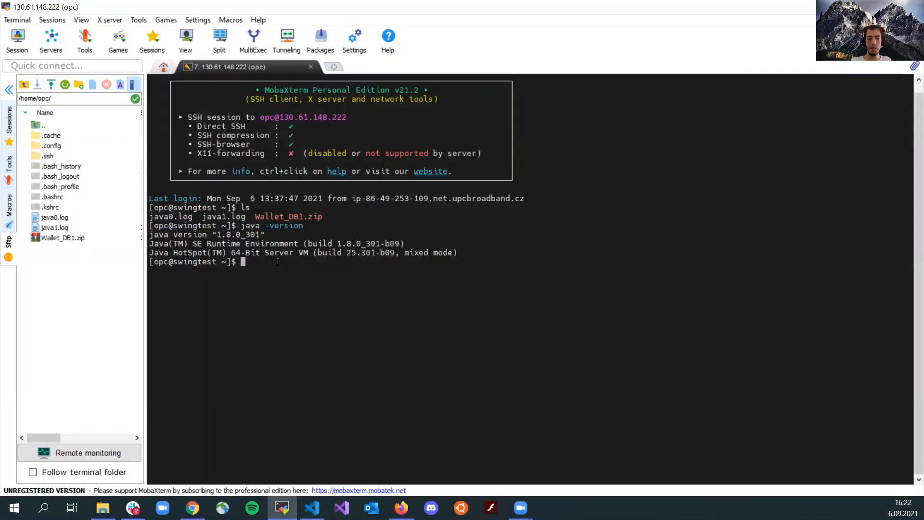
type("wget https://github.com/domgiles/swingbench-public/releases/download/production/swingbenchlatest.zip")
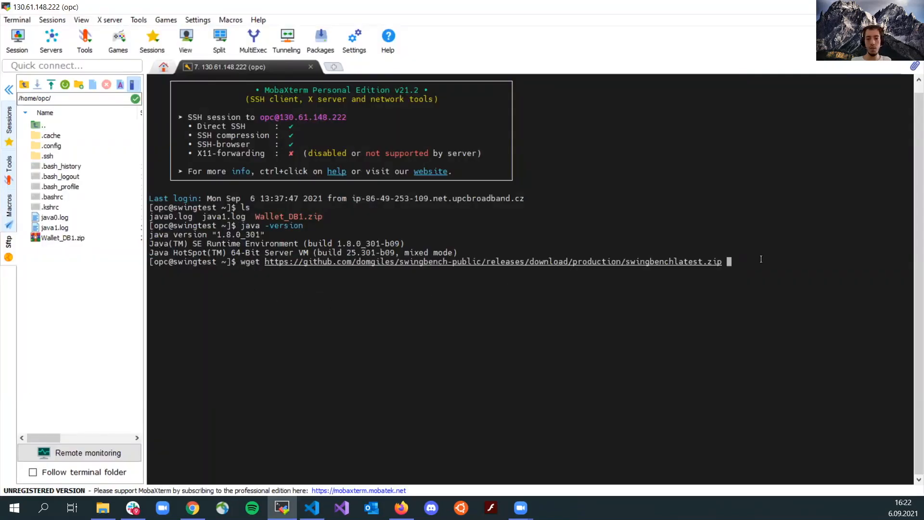
key("Enter")
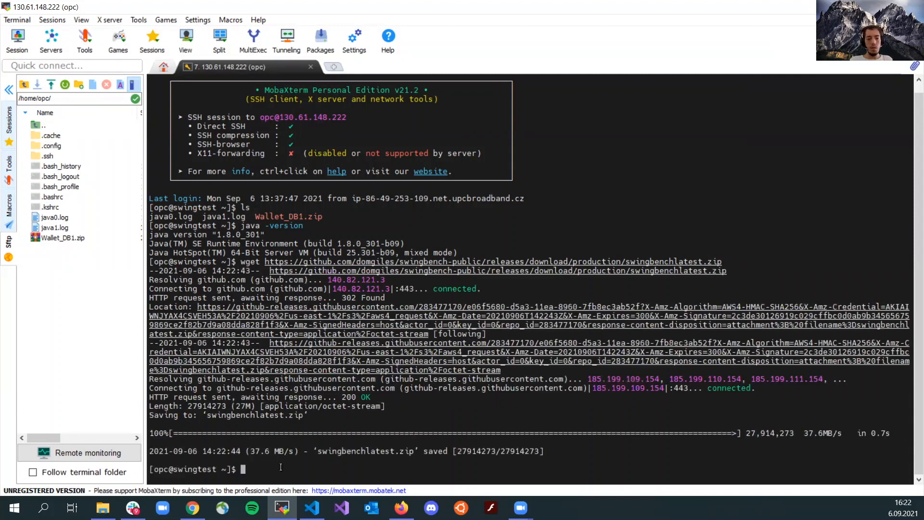
type("ls")
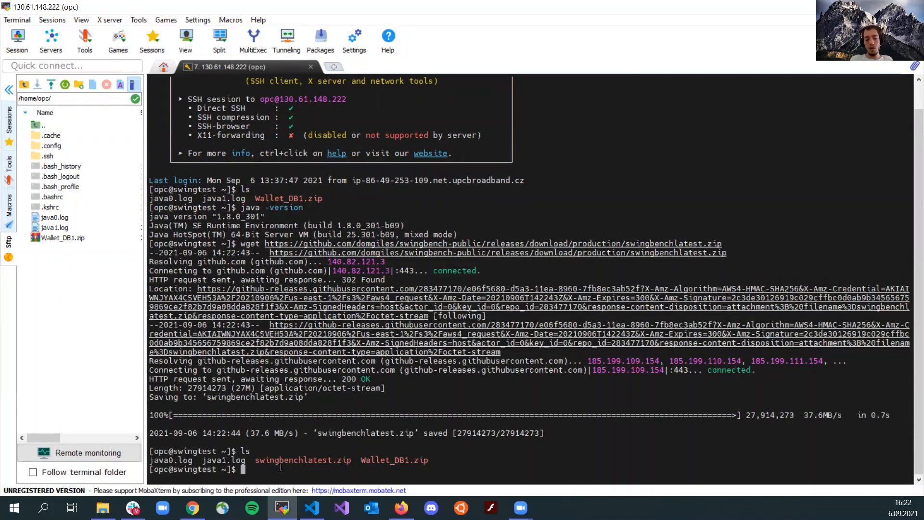
type("unzip swingbenchlatest.zip")
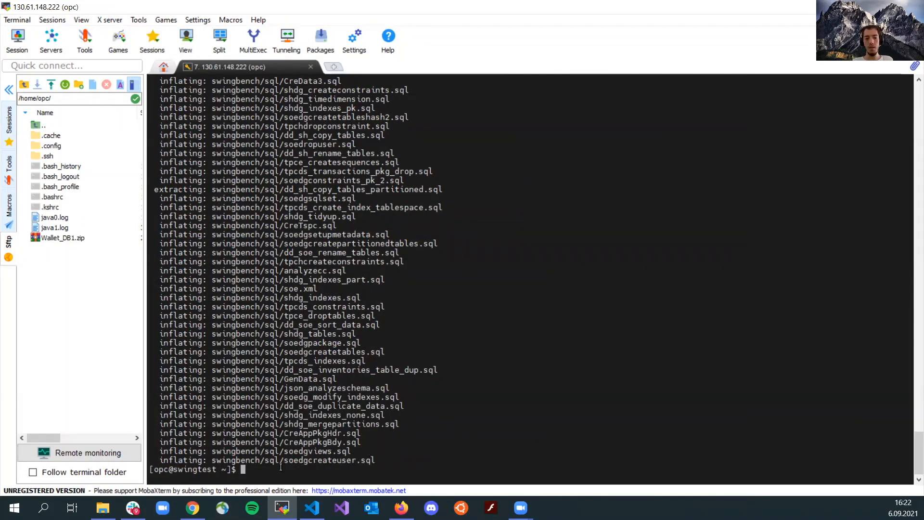
Confirm the swingbench folder exists and change into swingbench/.
type("ls")
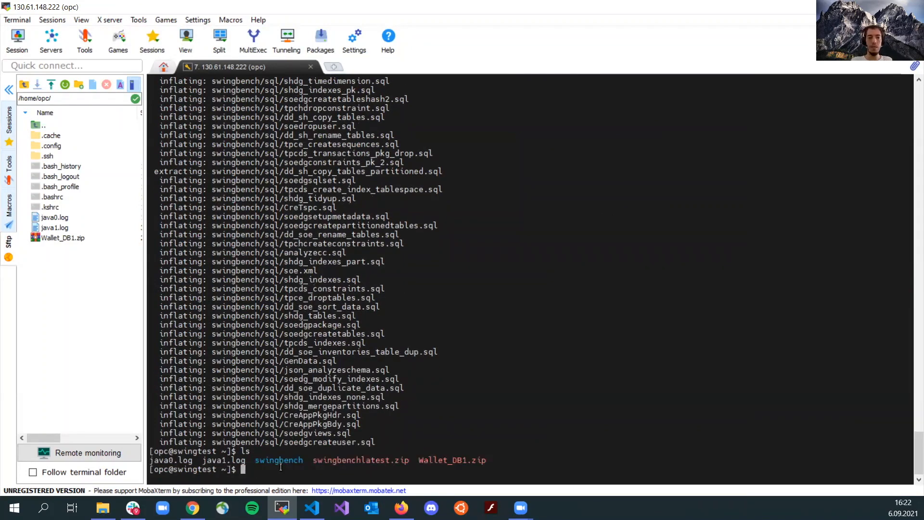
mouse_move(68, 254)
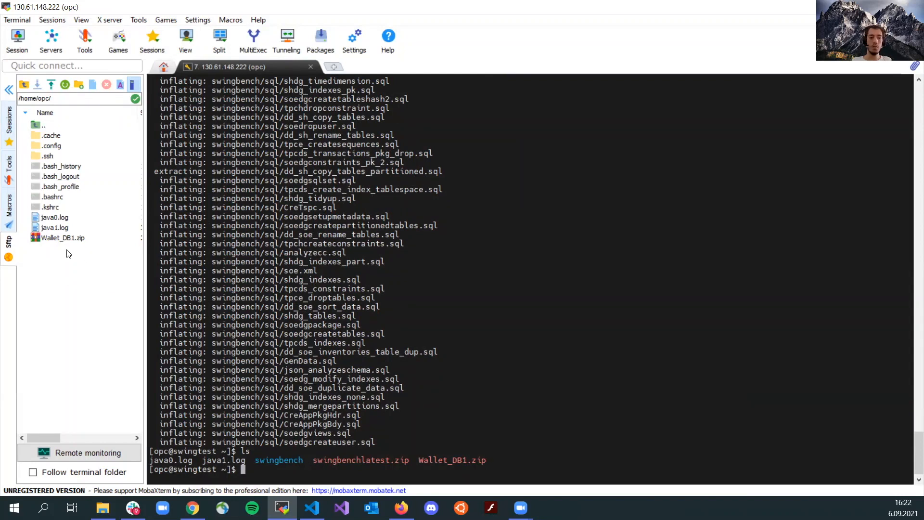
left_click(63, 237)
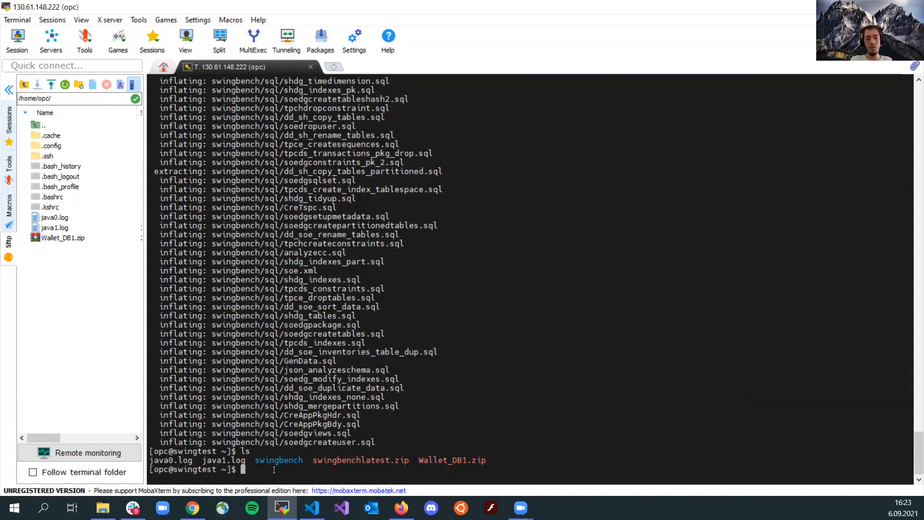
type("cd swingbench/bin")
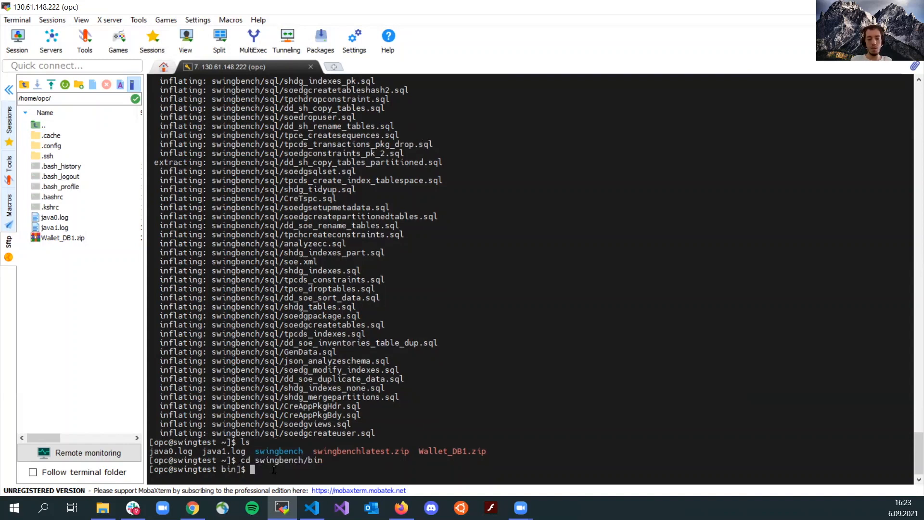
List swingbench/bin showing the tools including charbench and oewizard.
type("ls")
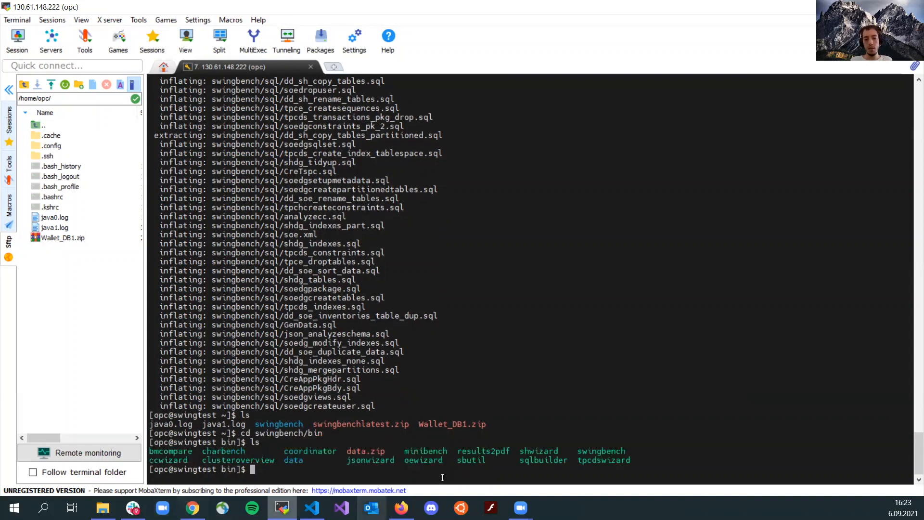
double_click(422, 460)
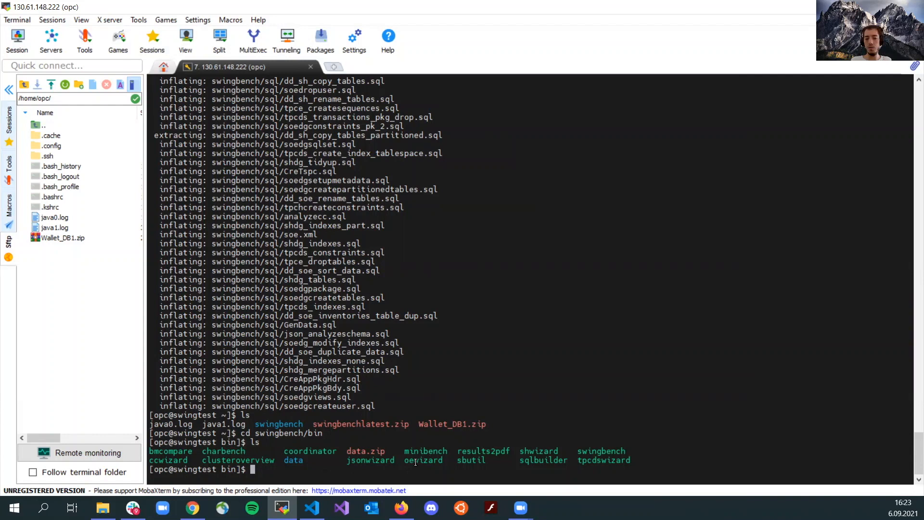
double_click(423, 460)
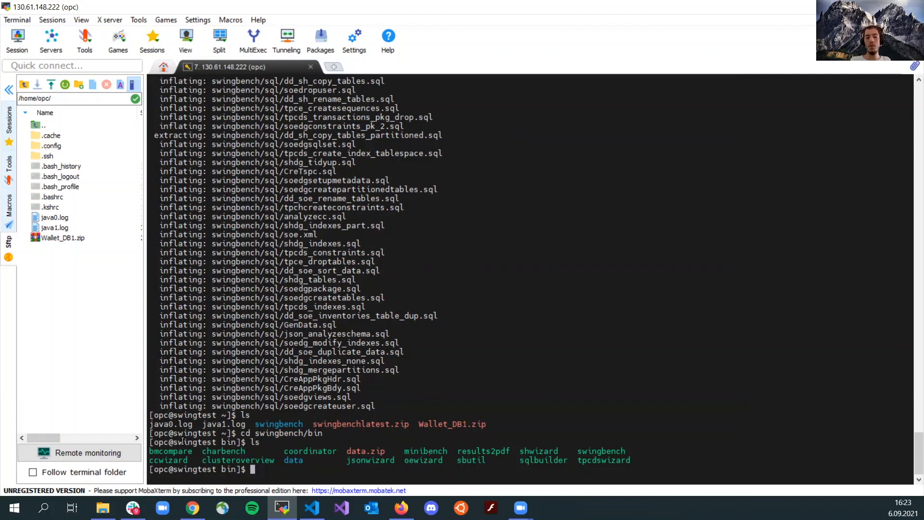
double_click(223, 451)
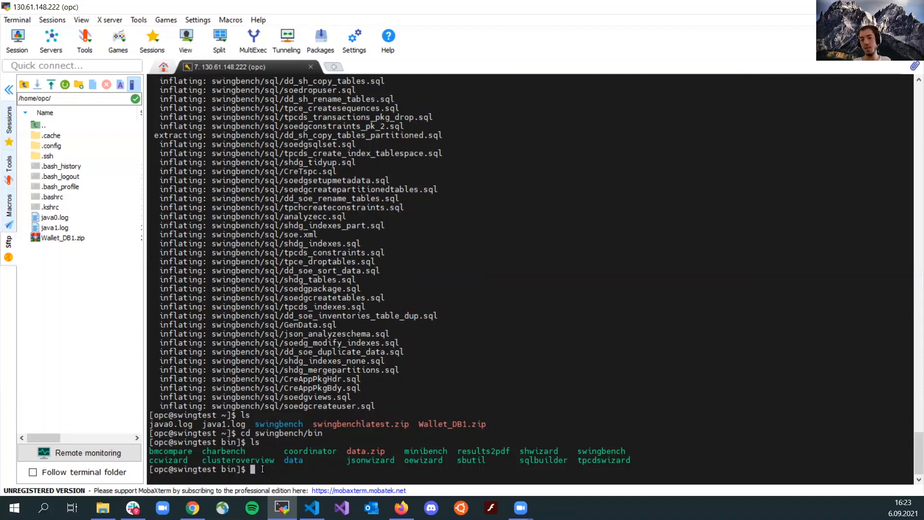
mouse_move(260, 468)
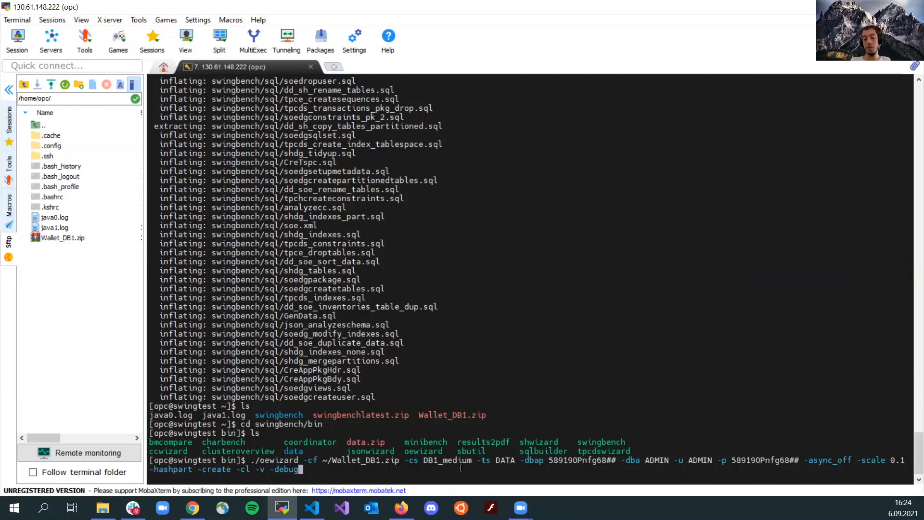
Review the oewizard command's DB1_medium connect string and ADMIN username values.
double_click(504, 460)
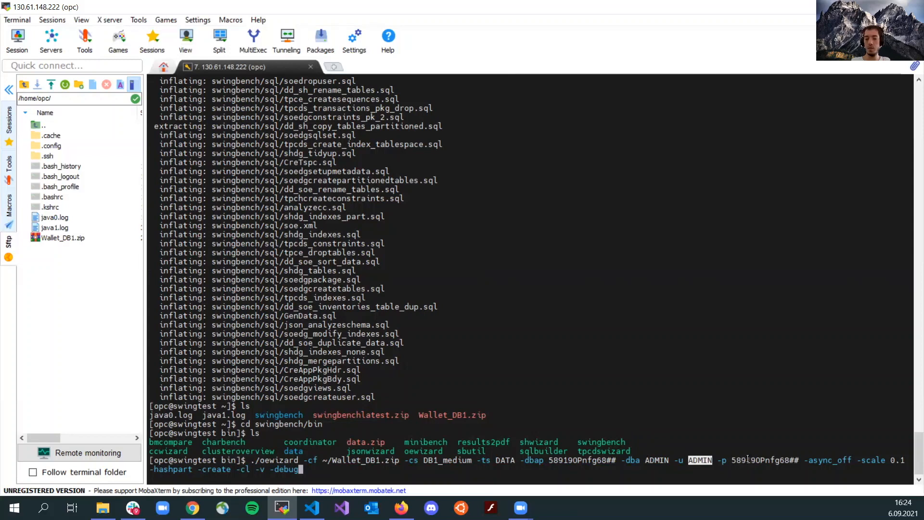
double_click(757, 460)
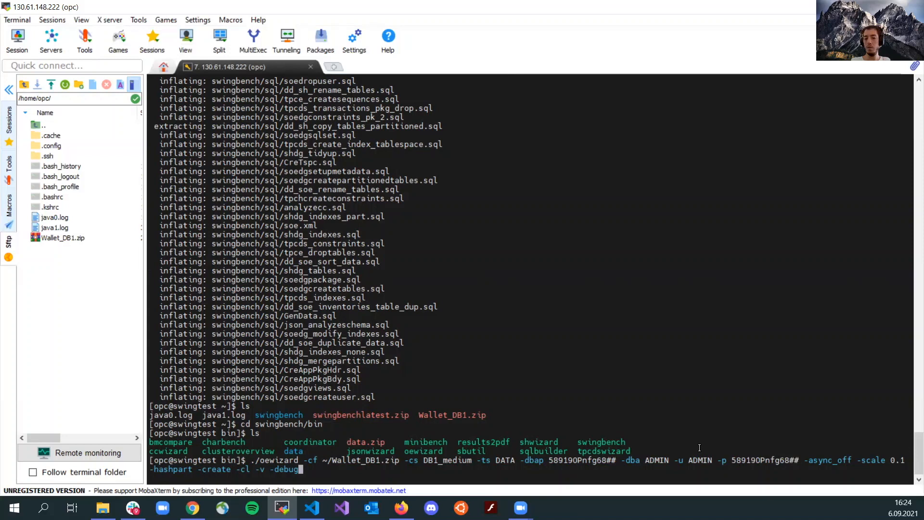
double_click(763, 460)
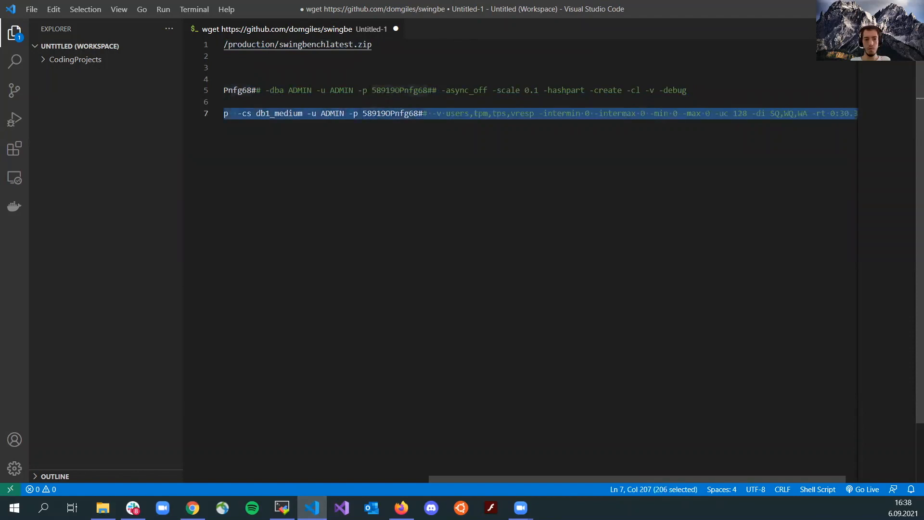
Return to the MobaXterm terminal to paste the charbench command for db1_medium.
left_click(281, 507)
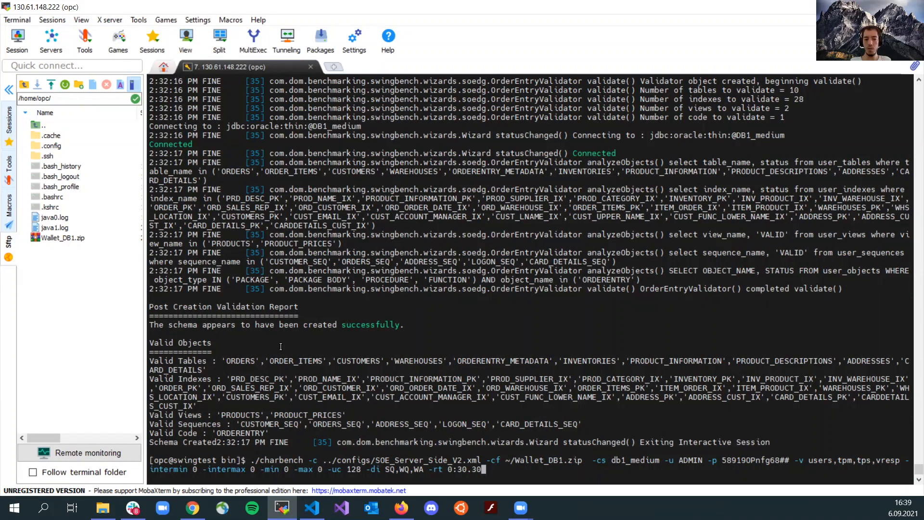
left_click(61, 238)
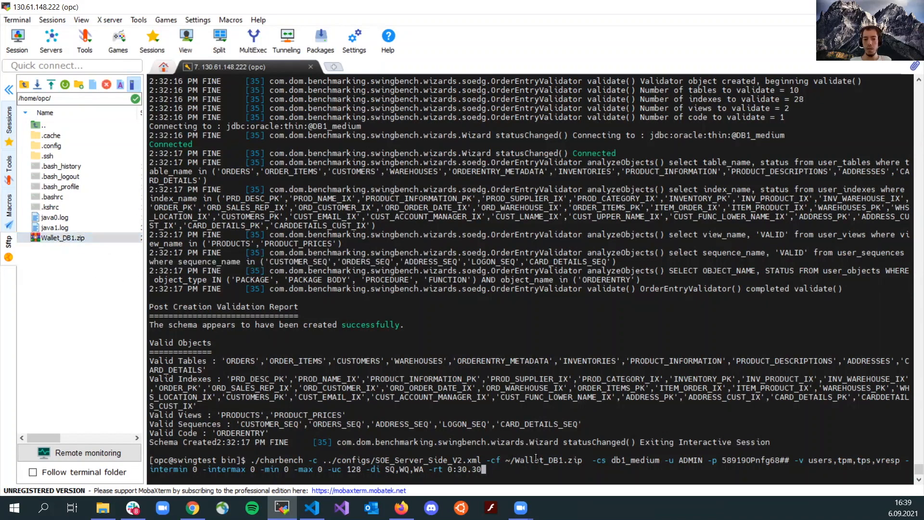
double_click(640, 460)
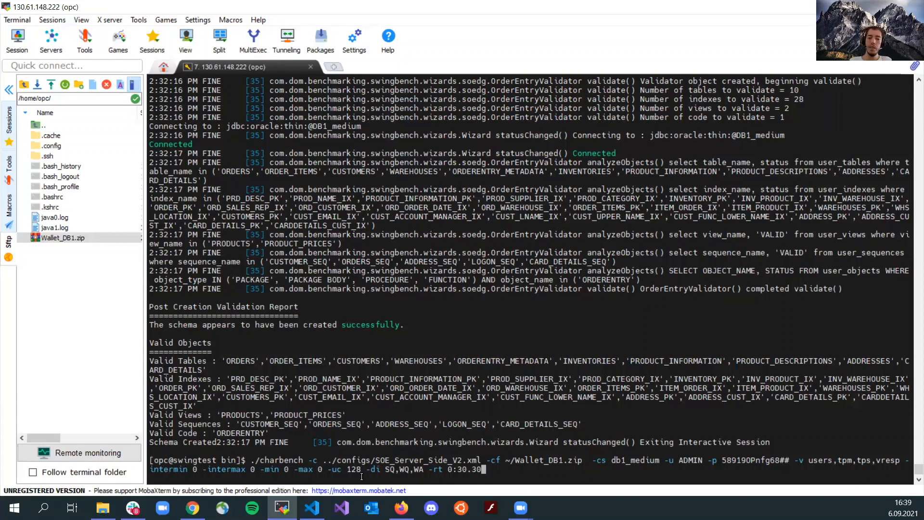
double_click(354, 469)
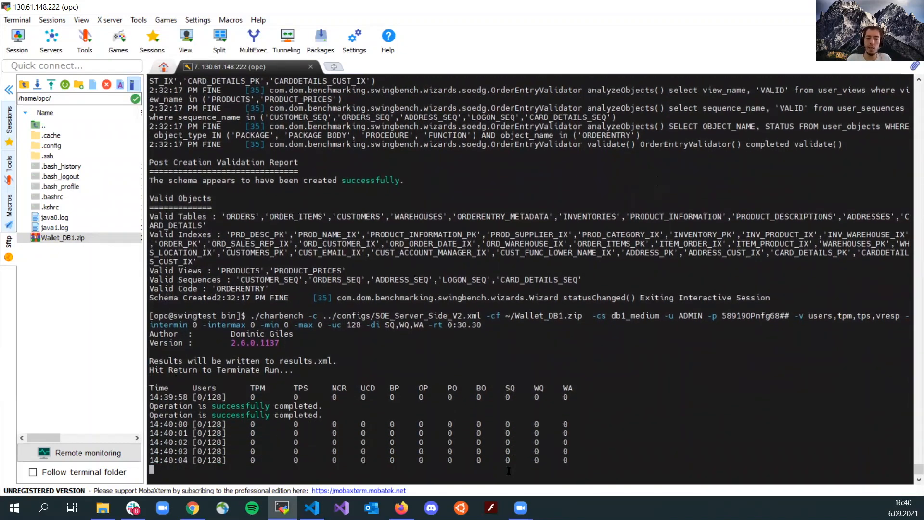
Scroll the charbench output as users ramp to 128/128 and TPM climbs.
scroll("down", 3)
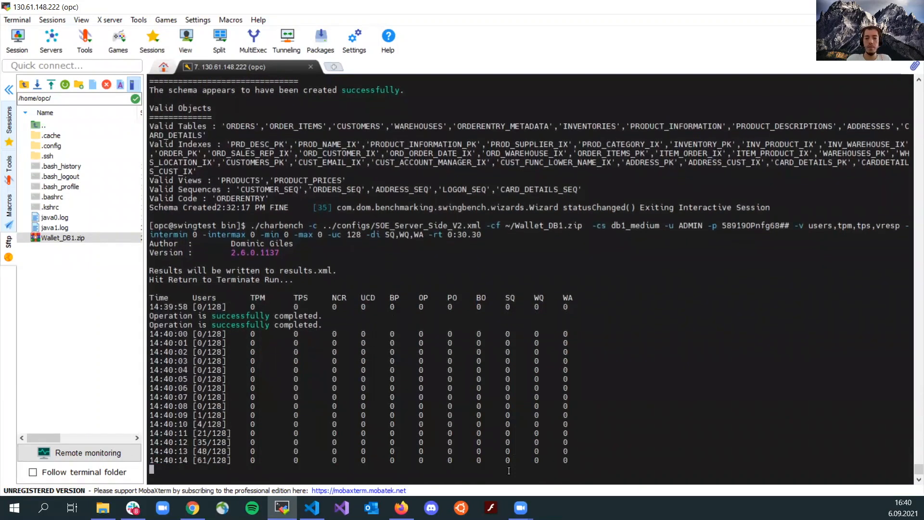
scroll("down", 3)
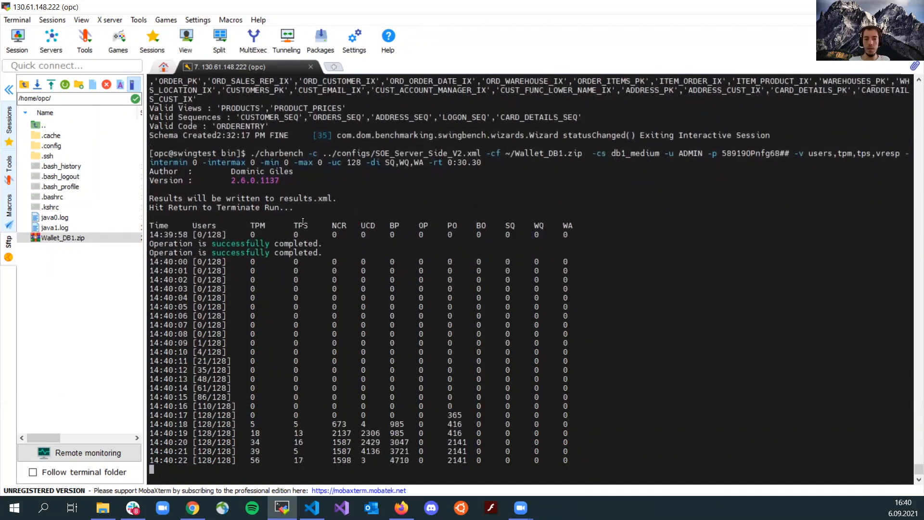
scroll("down", 3)
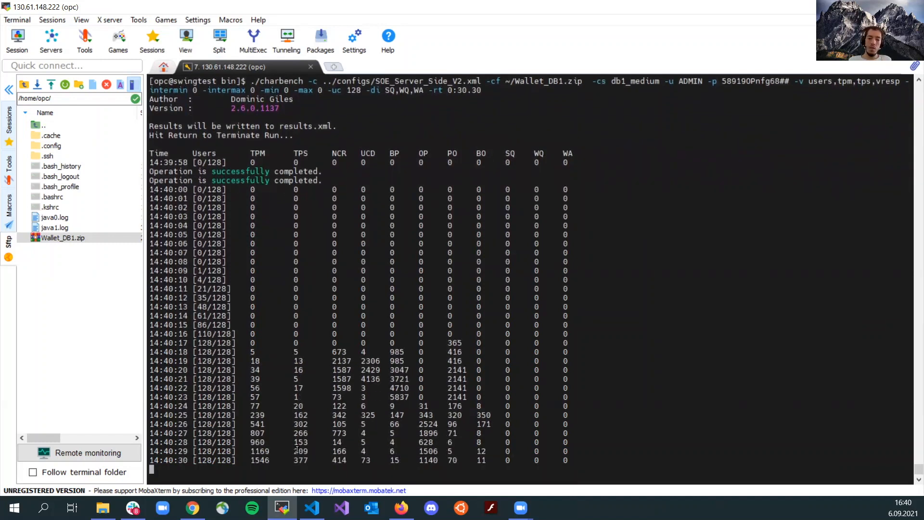
scroll("down", 3)
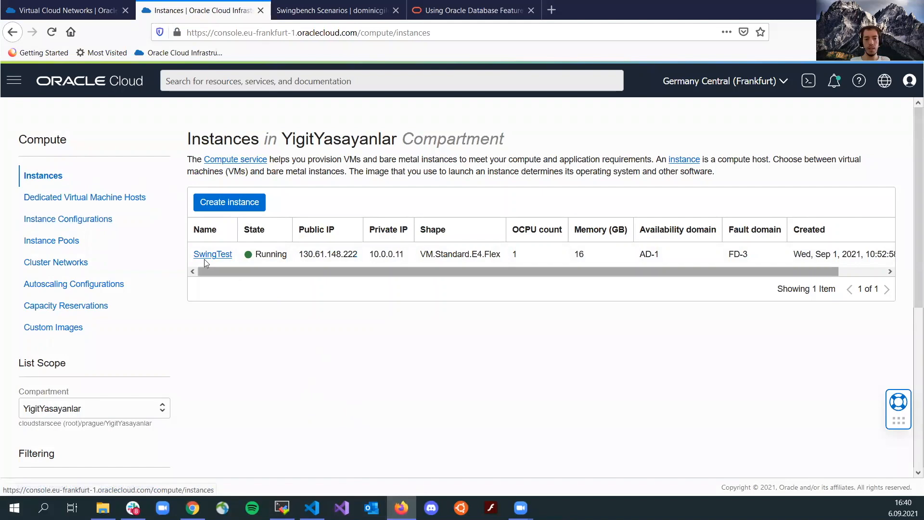
Navigate via Oracle Database > Autonomous Database to the SwingDB details page.
left_click(212, 254)
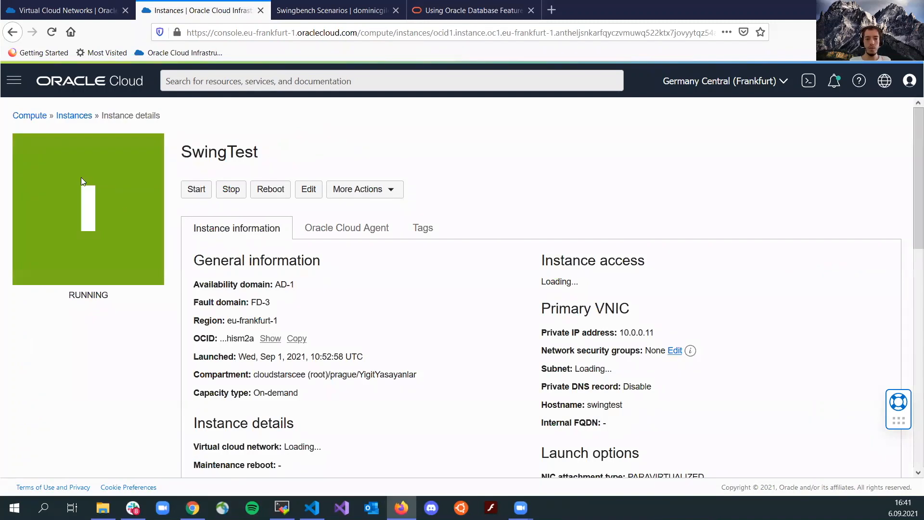
left_click(14, 80)
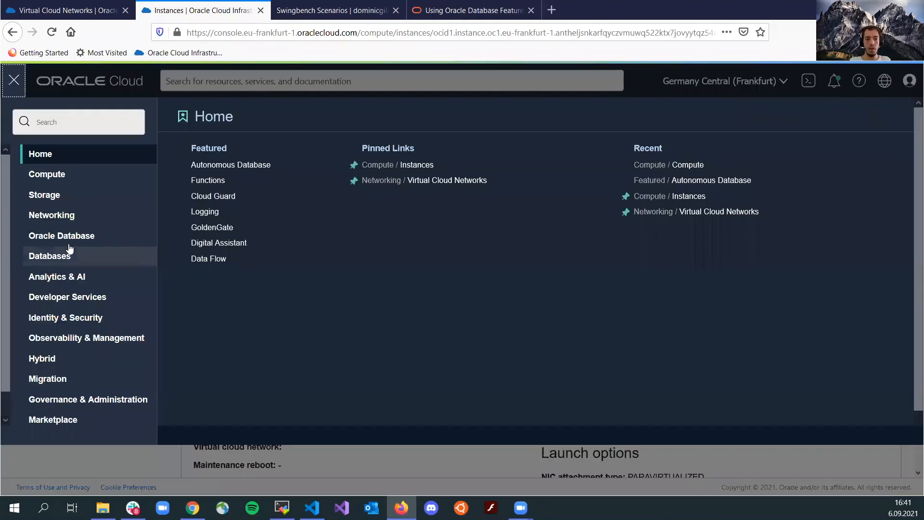
left_click(61, 235)
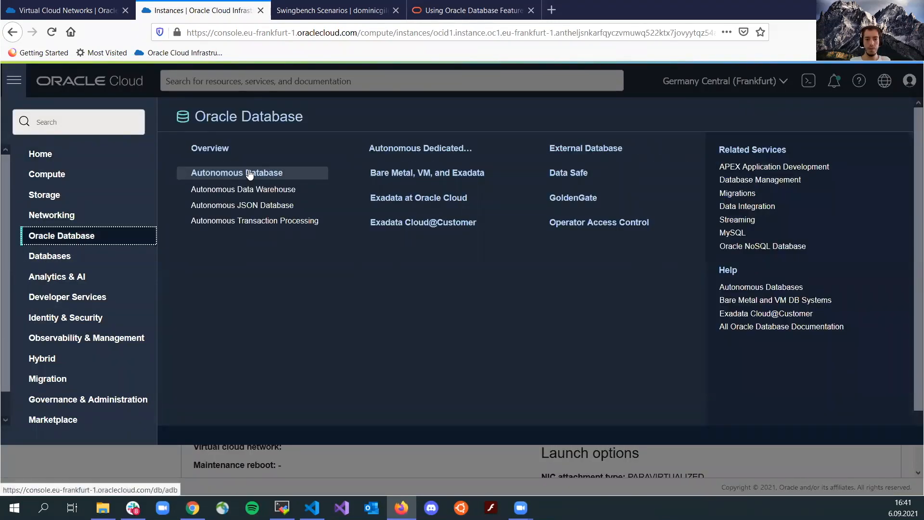
left_click(236, 173)
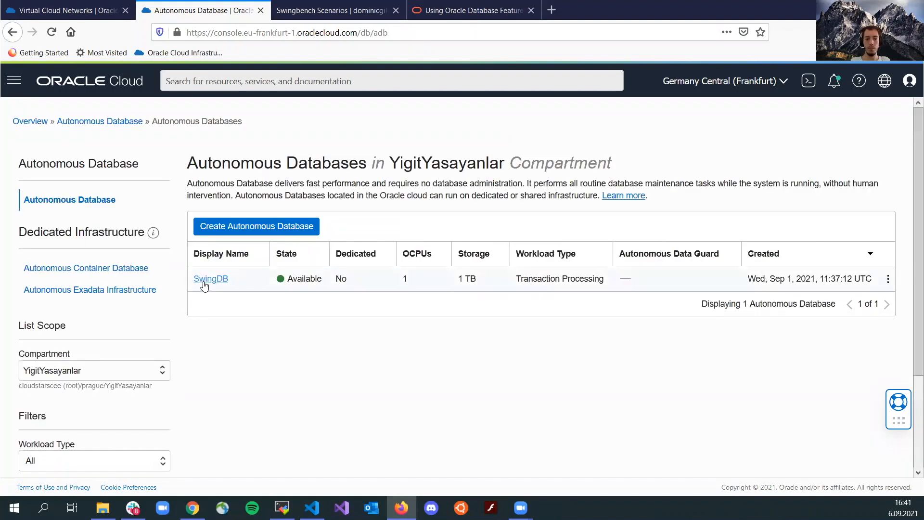
left_click(210, 278)
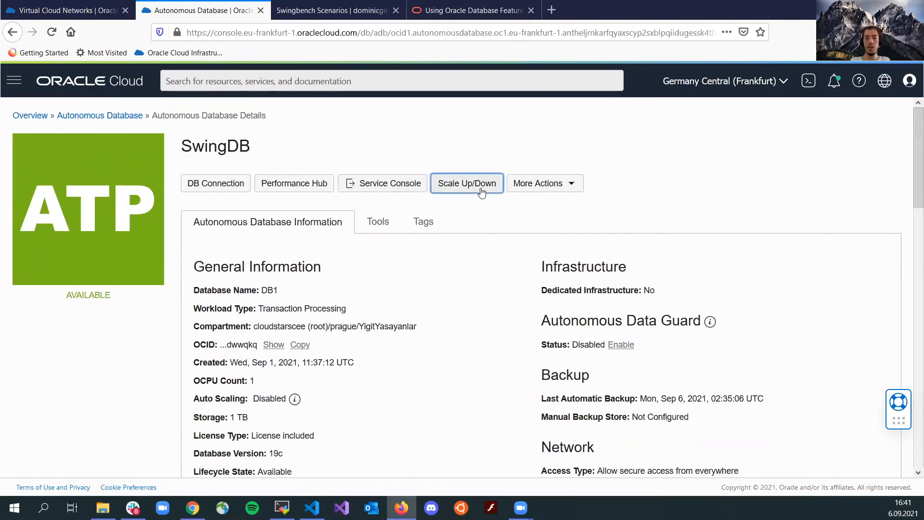
Scale SwingDB up from 1 to 2 OCPUs and apply the update.
left_click(466, 183)
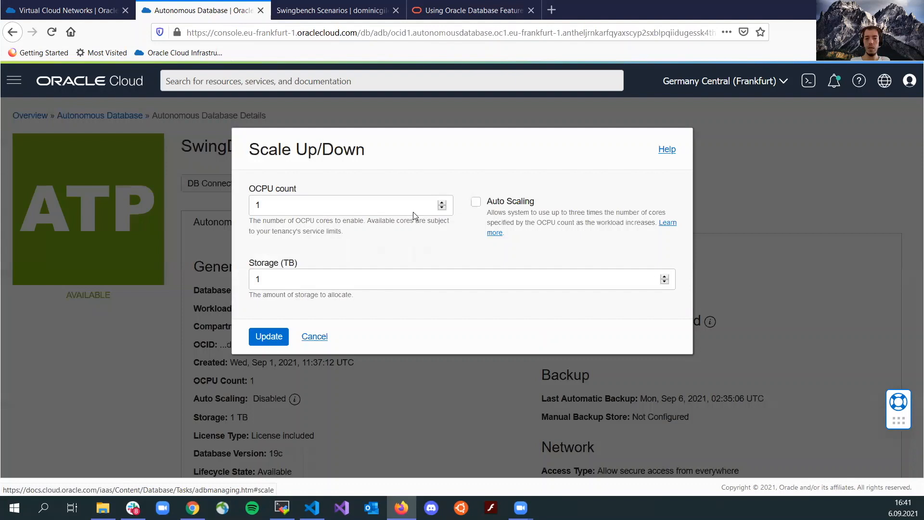
left_click(442, 201)
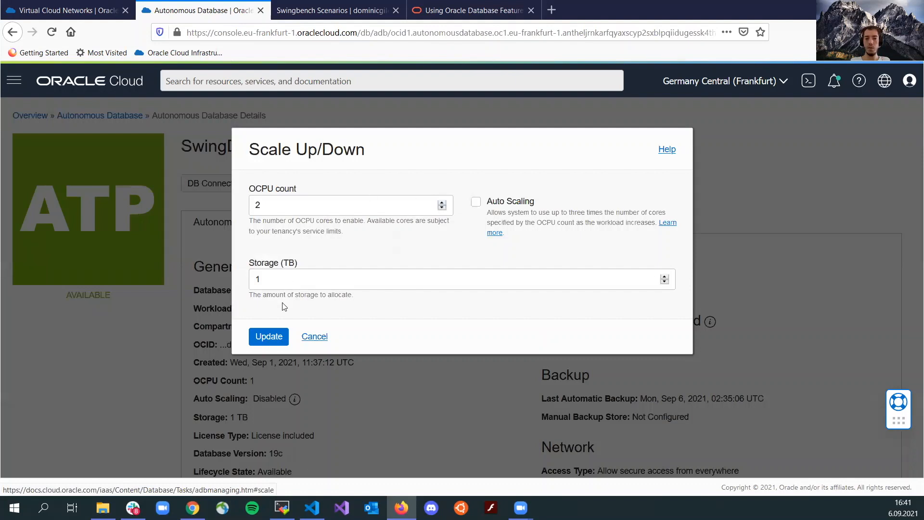
left_click(268, 336)
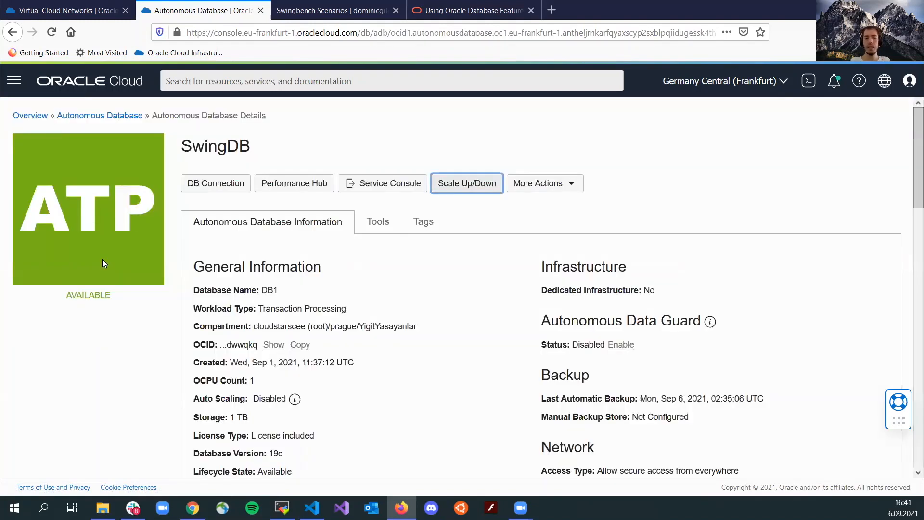
left_click(466, 183)
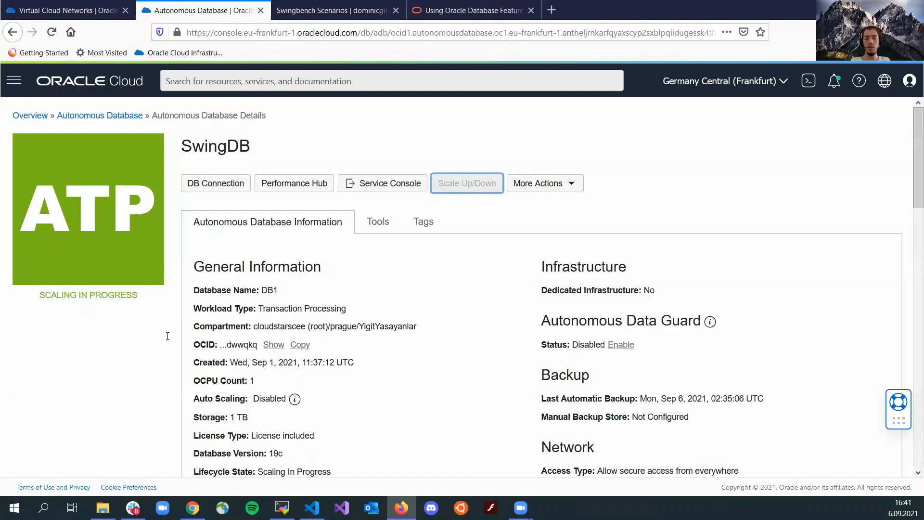
scroll("down", 3)
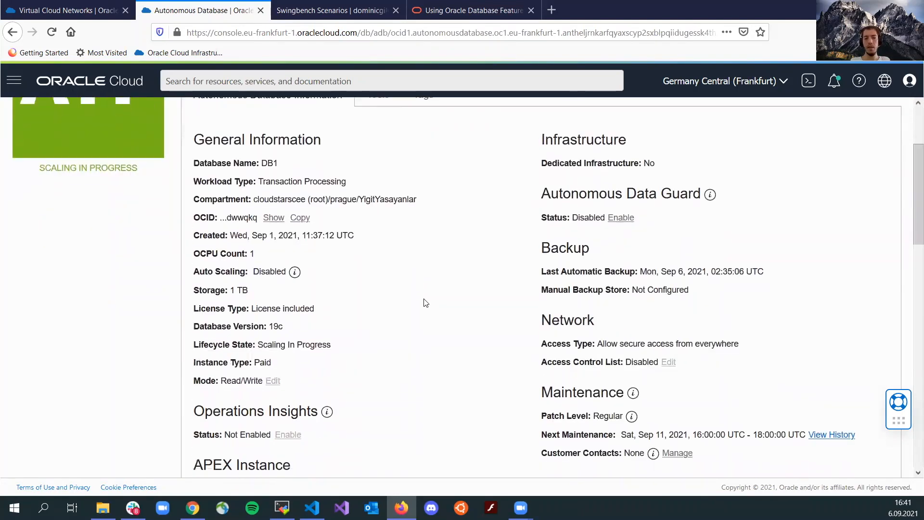
scroll("up", 3)
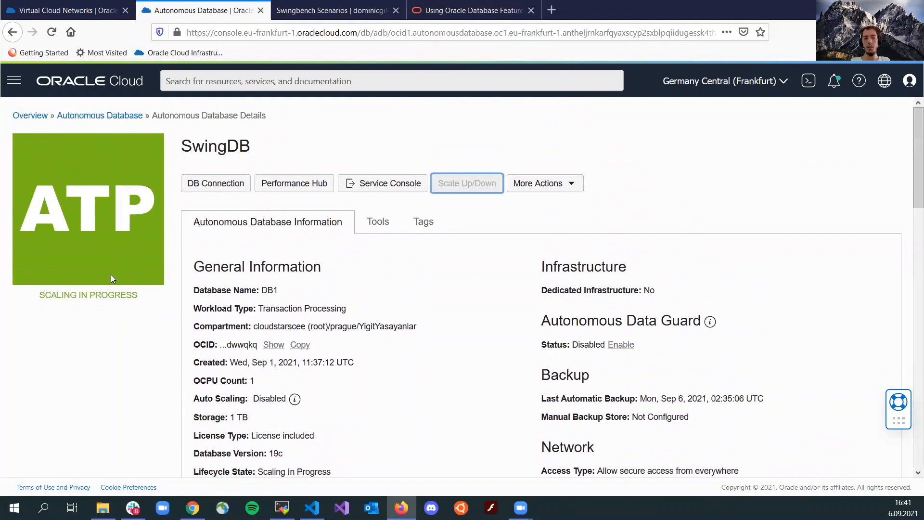
mouse_move(113, 286)
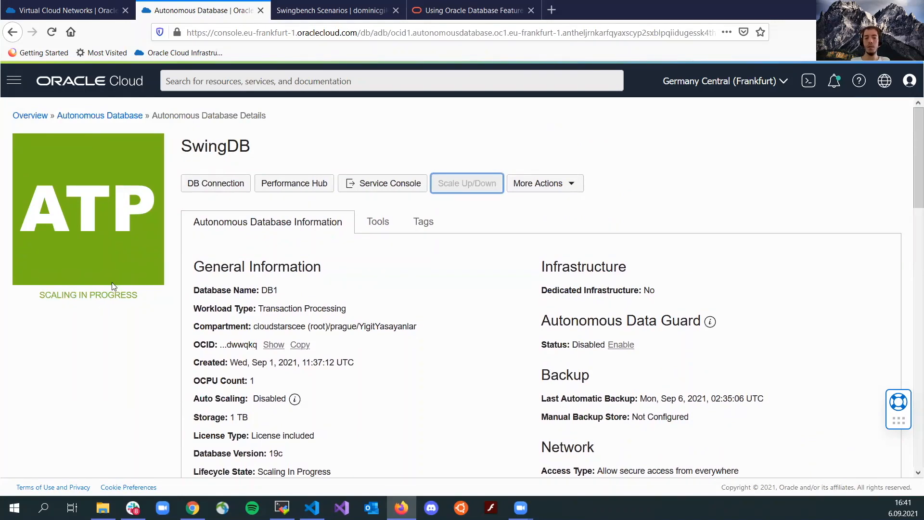
scroll("down", 3)
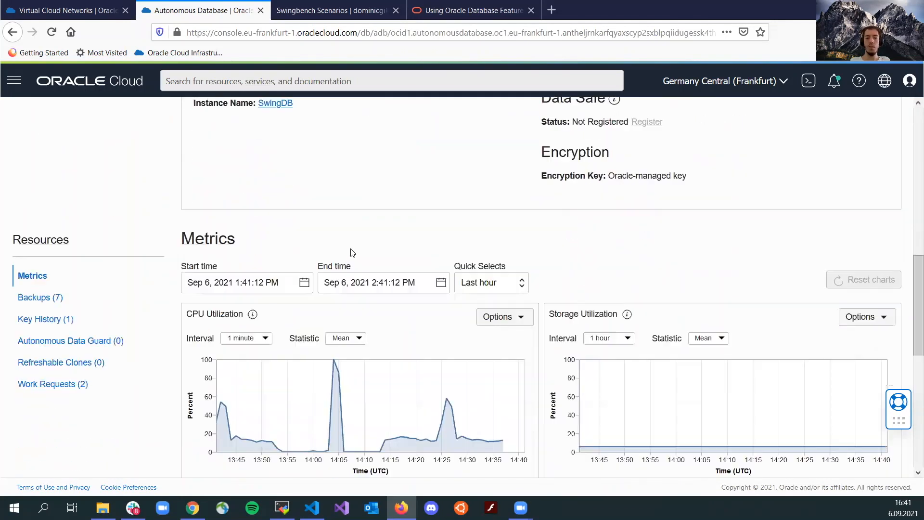
scroll("down", 3)
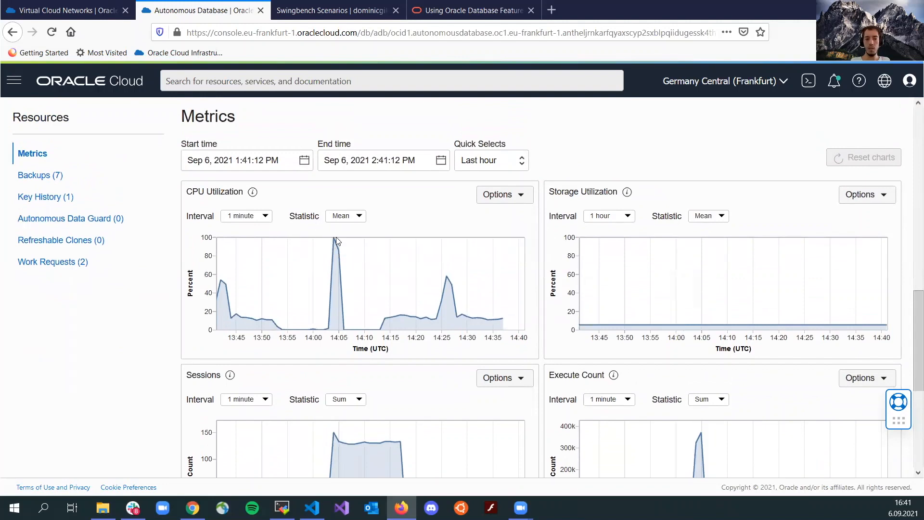
mouse_move(360, 258)
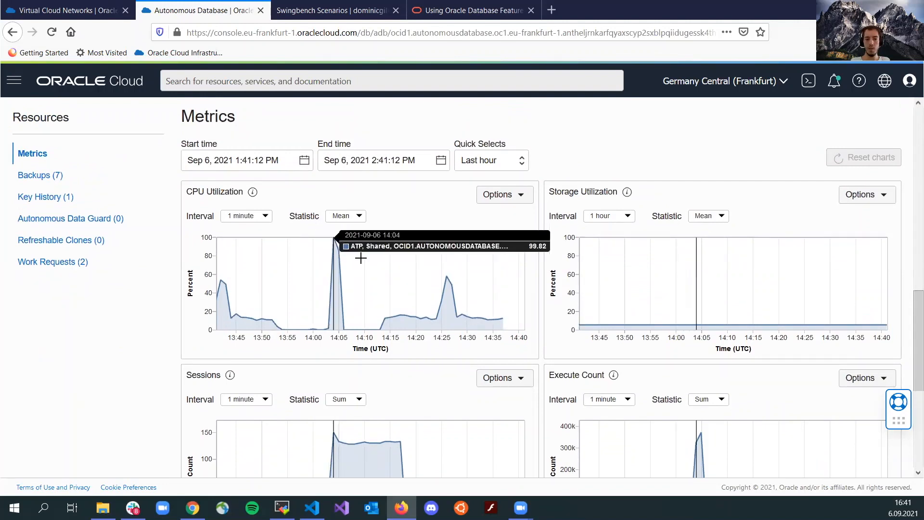
mouse_move(636, 291)
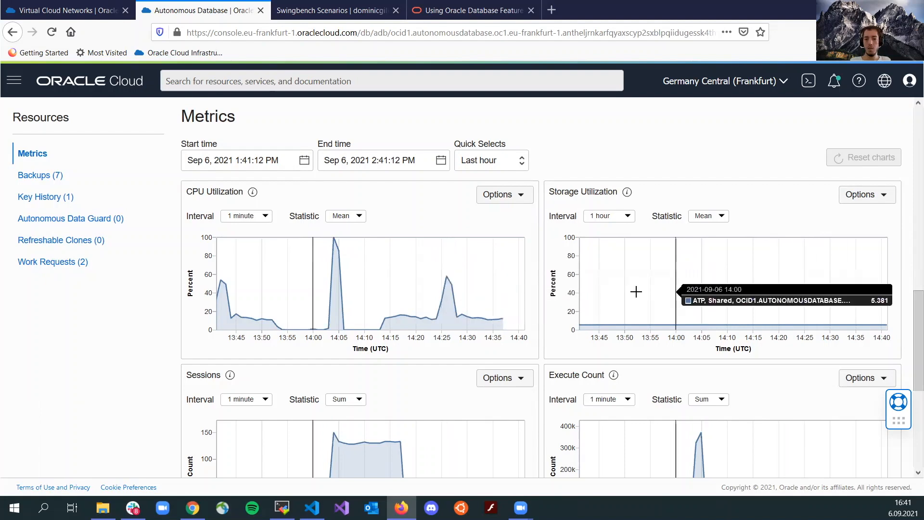
scroll("down", 3)
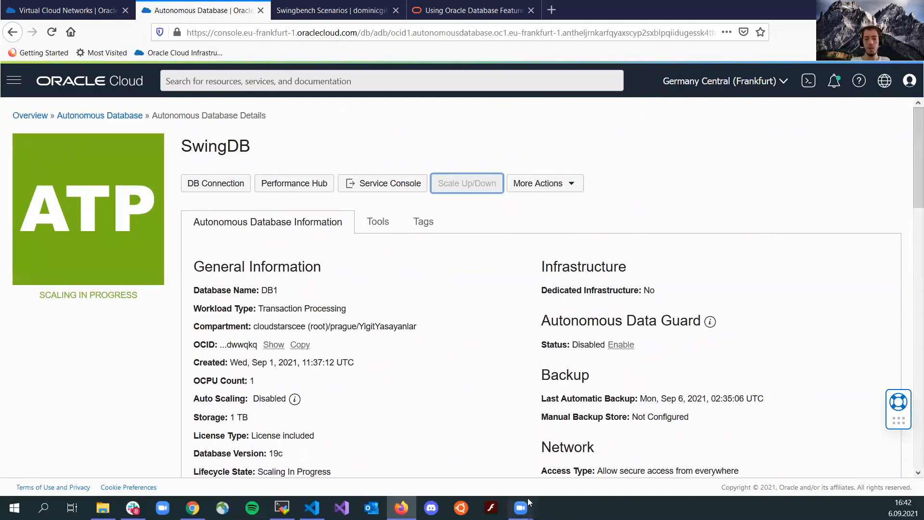
scroll("down", 3)
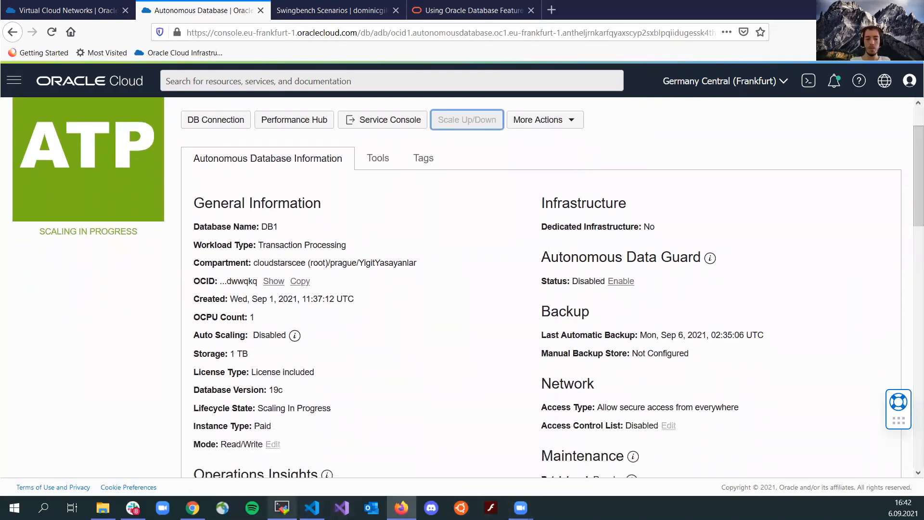
left_click(281, 507)
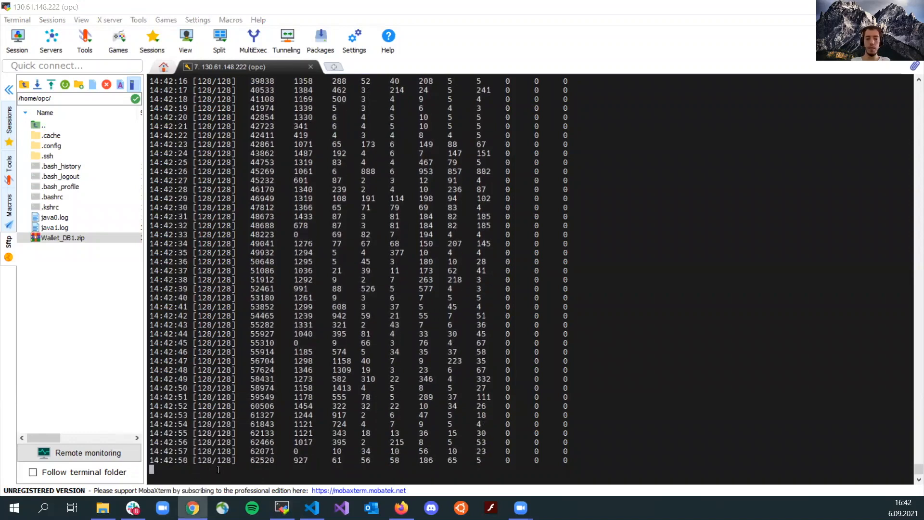
mouse_move(281, 507)
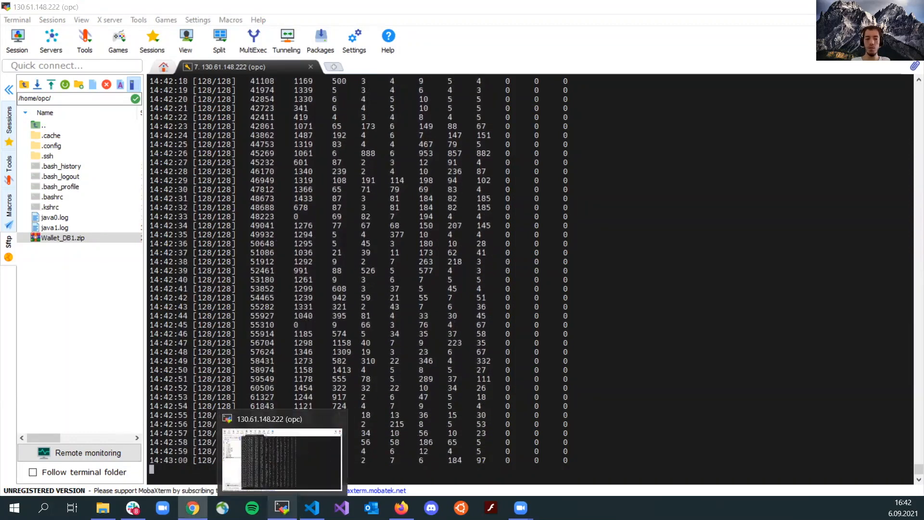